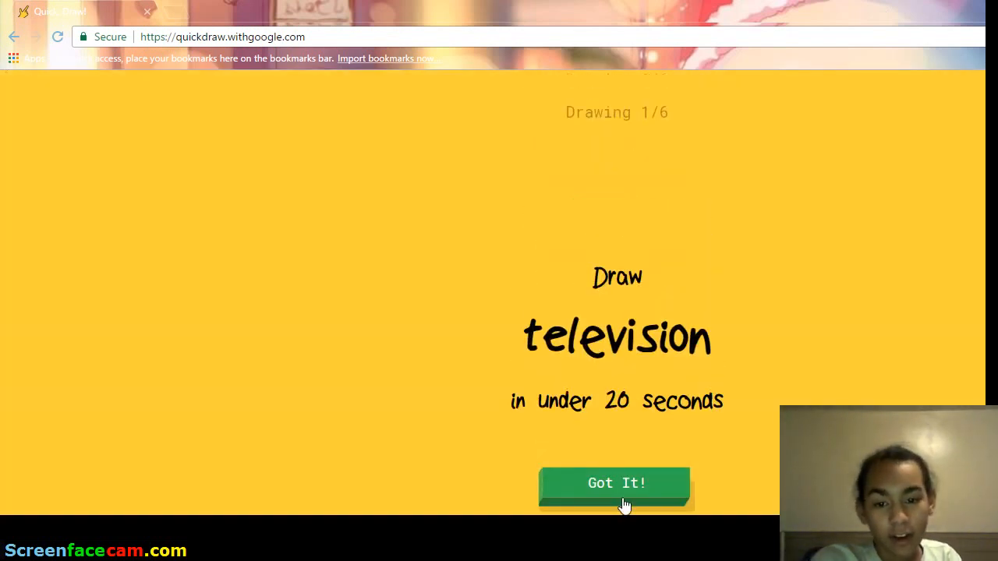
- Doodle a television: inner screen, outer casing closed at the top, and antennas
left_click(615, 483)
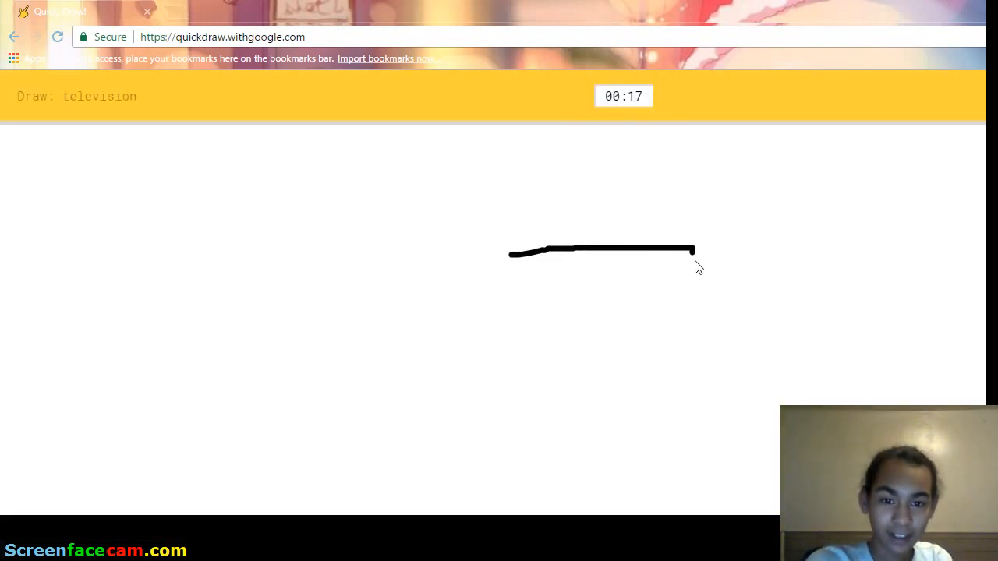
left_click_drag(692, 249, 489, 382)
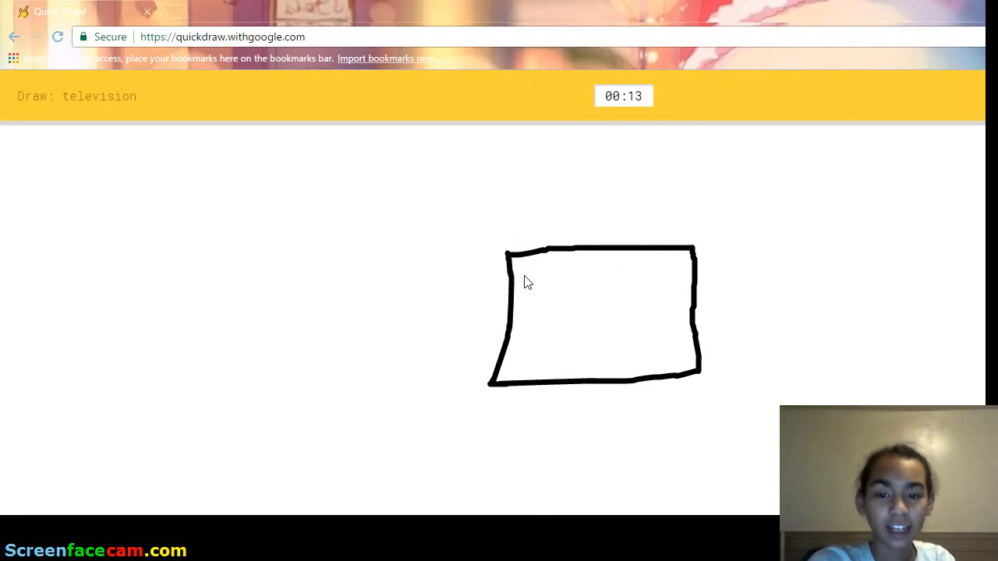
left_click_drag(477, 241, 514, 421)
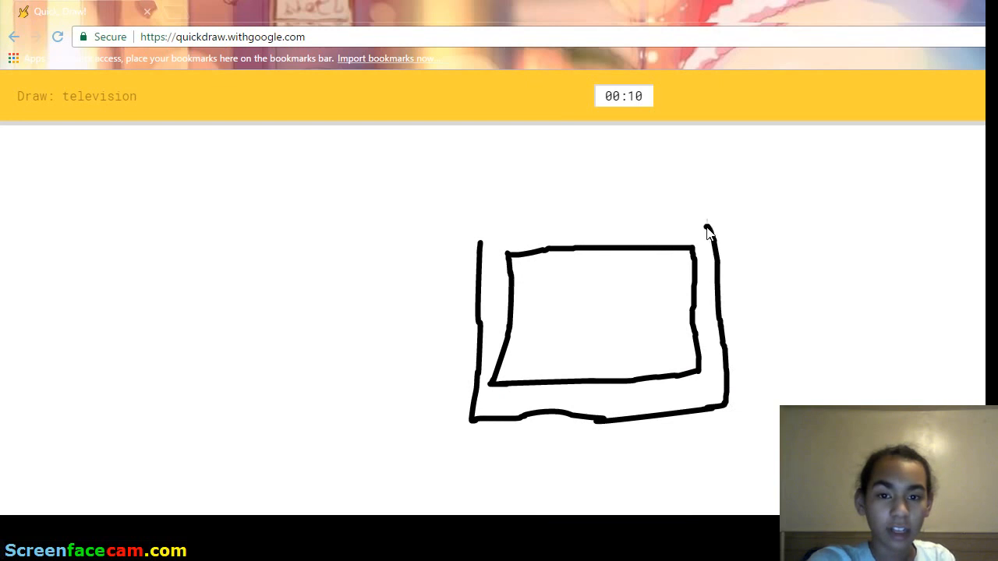
left_click_drag(472, 238, 709, 230)
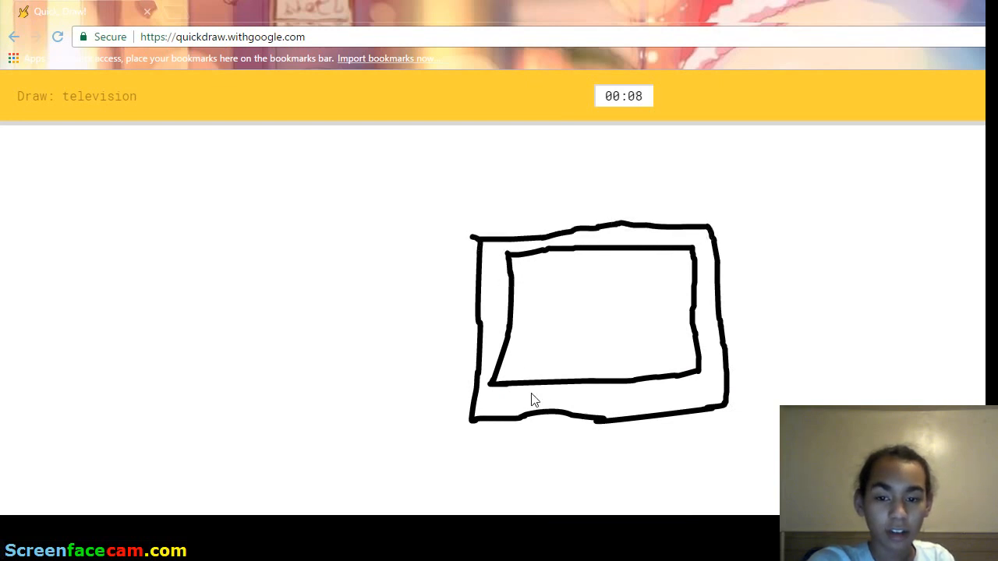
left_click_drag(514, 390, 495, 401)
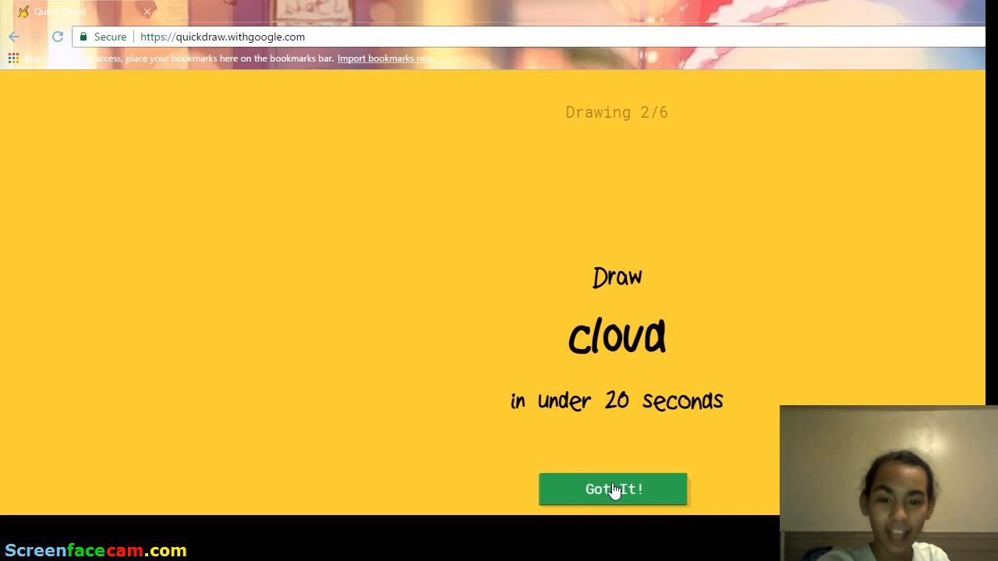
- Sketch the cloud as a single puffy arched outline
left_click(613, 489)
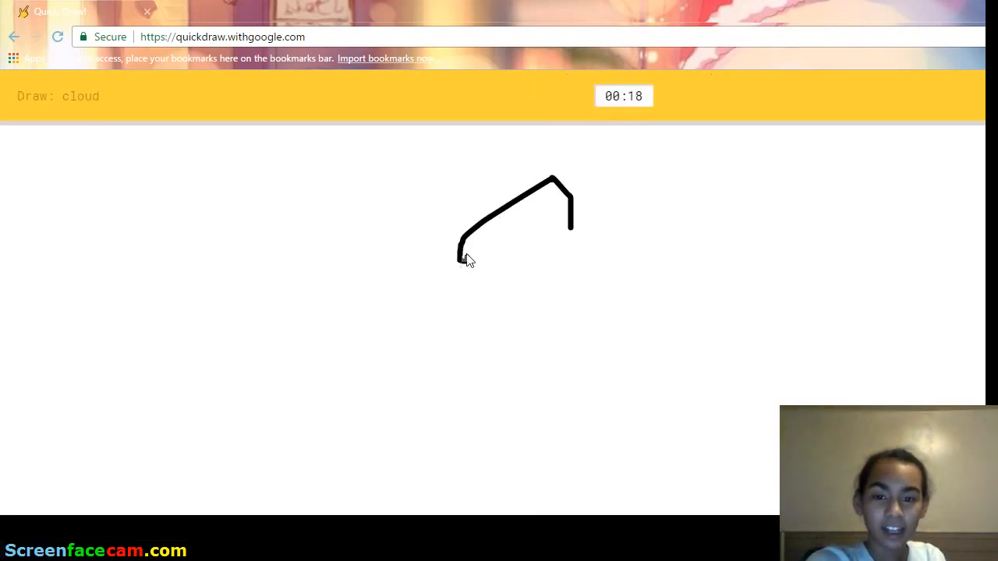
left_click_drag(460, 257, 651, 382)
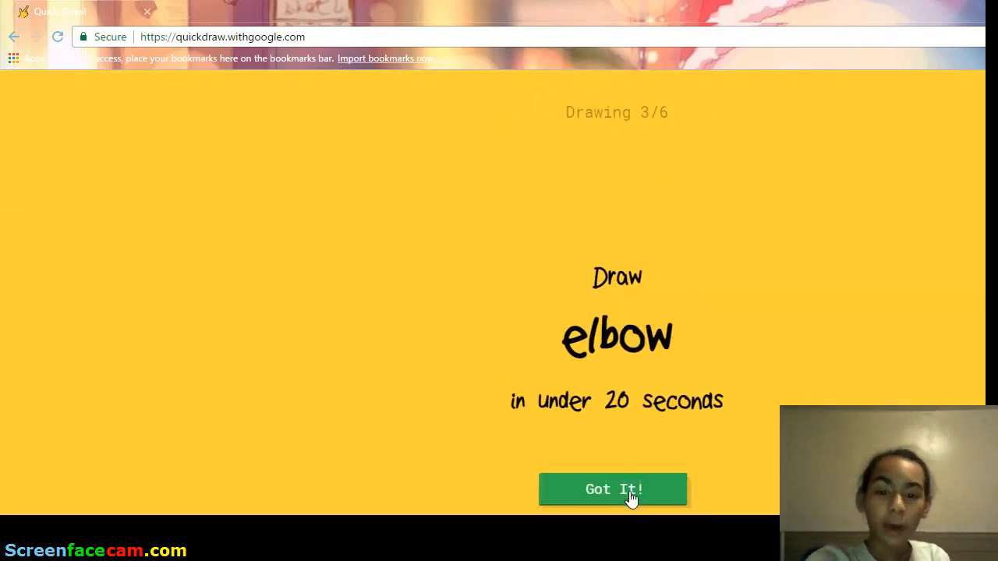
- Draw the bent arm's inner edge and add finishing strokes for the elbow
left_click(613, 490)
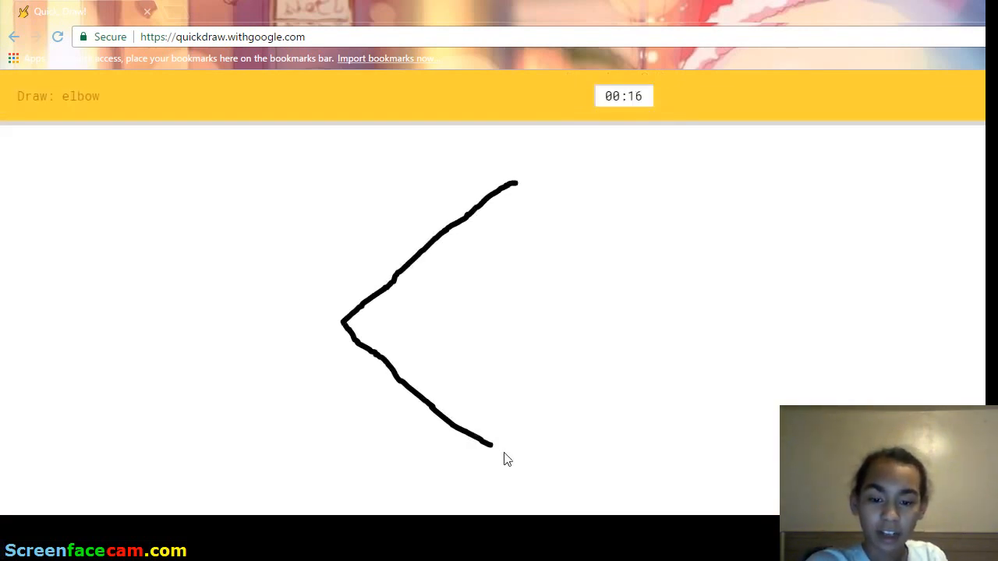
left_click_drag(441, 323, 555, 227)
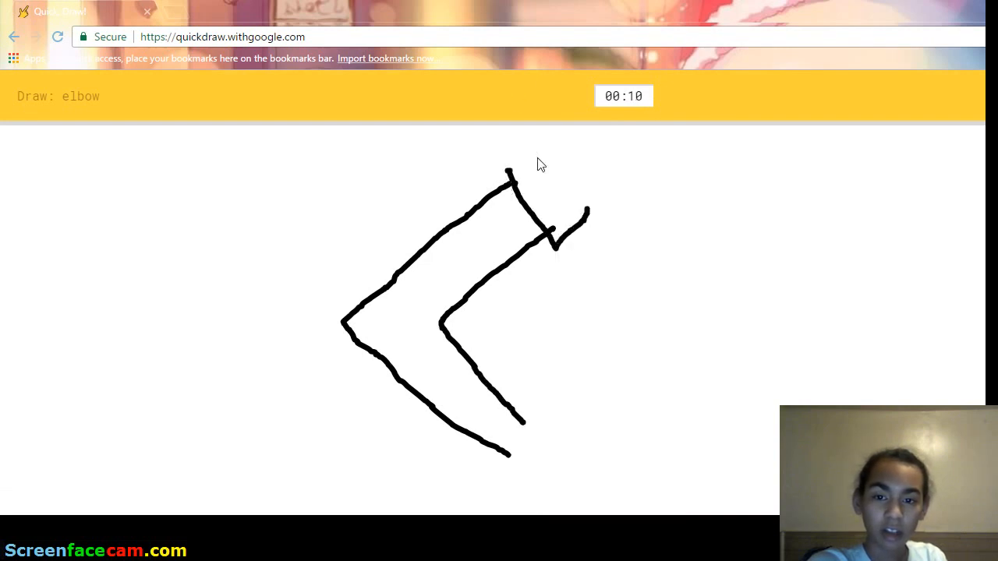
left_click_drag(226, 253, 282, 303)
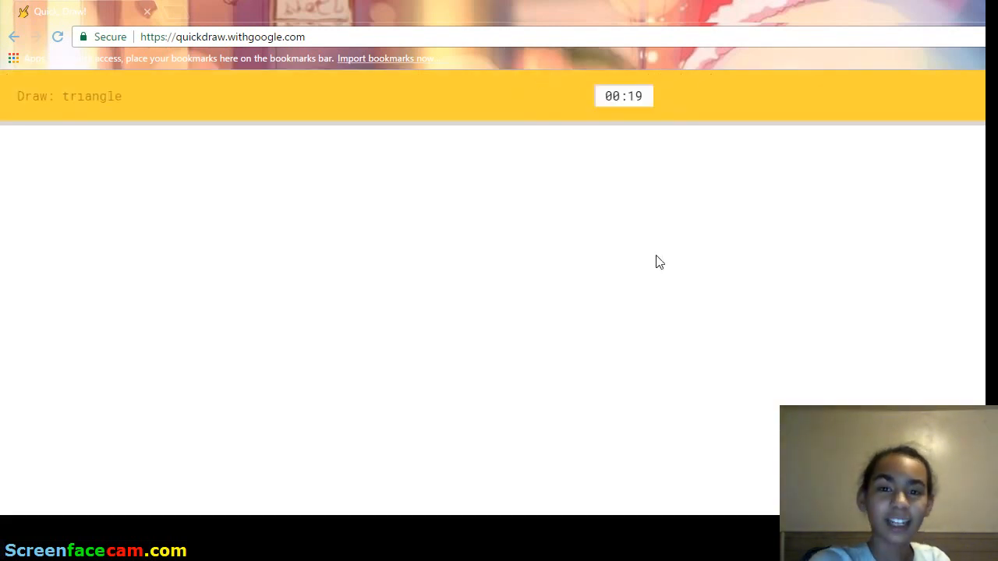
- Draw the triangle's sides and a small mark inside it
left_click_drag(624, 218, 597, 312)
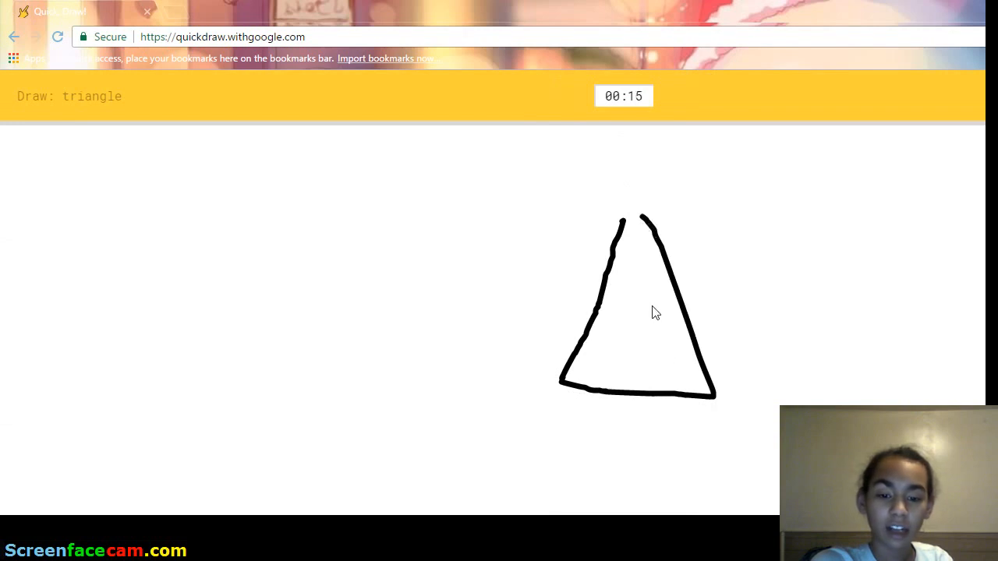
left_click_drag(600, 319, 671, 312)
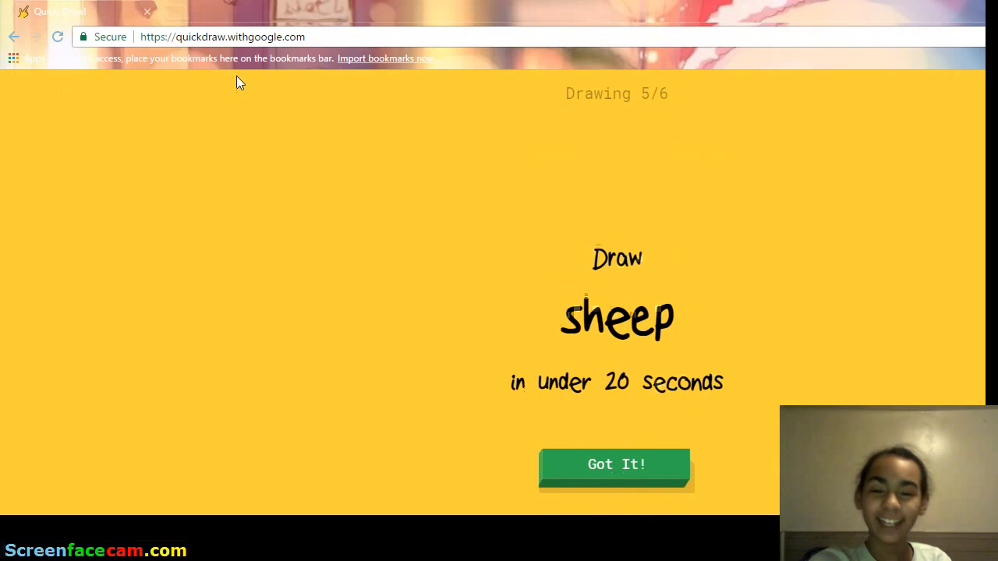
- Doodle the sheep's woolly body, then add legs underneath
left_click(615, 464)
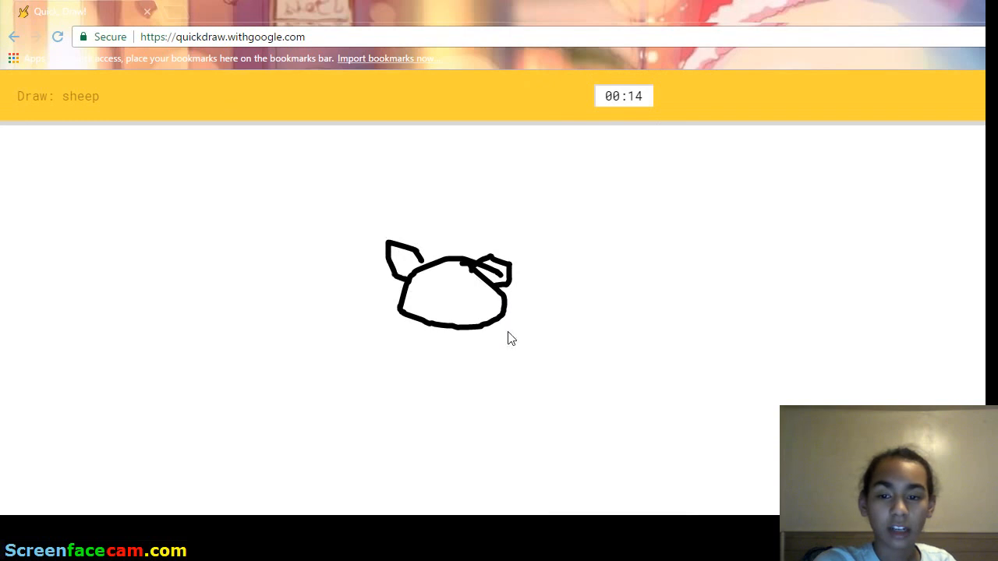
left_click_drag(507, 289, 706, 304)
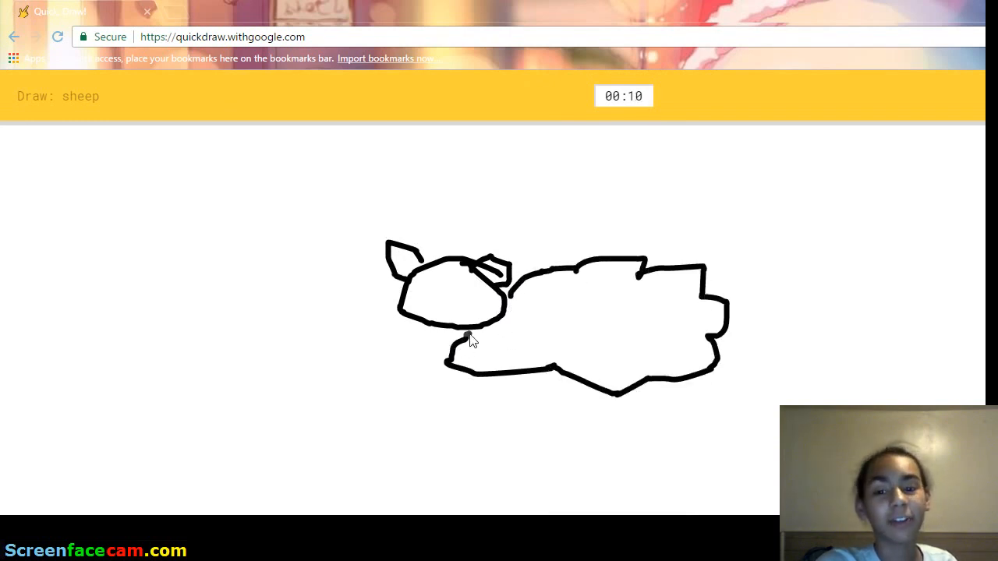
left_click_drag(530, 367, 553, 401)
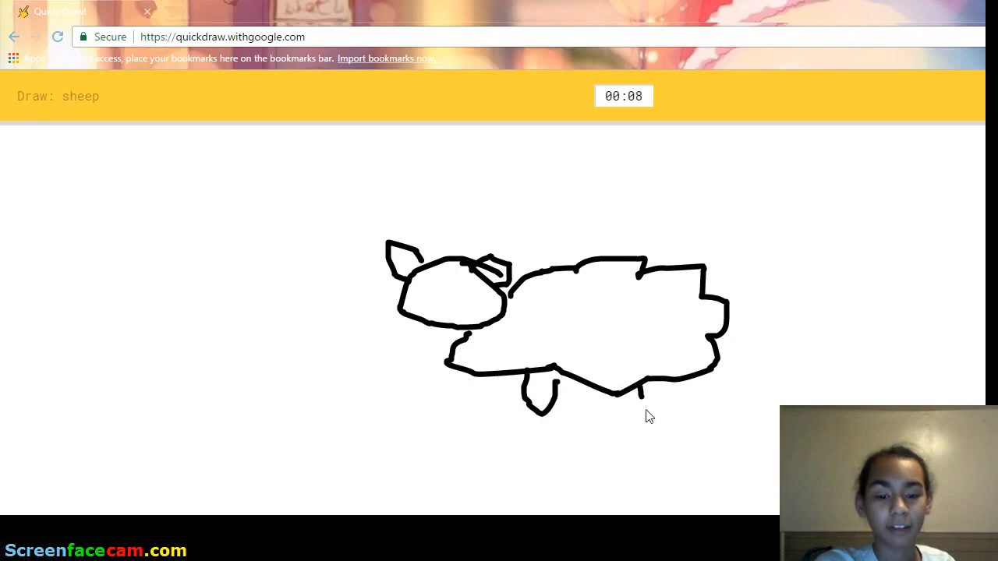
left_click_drag(499, 366, 530, 405)
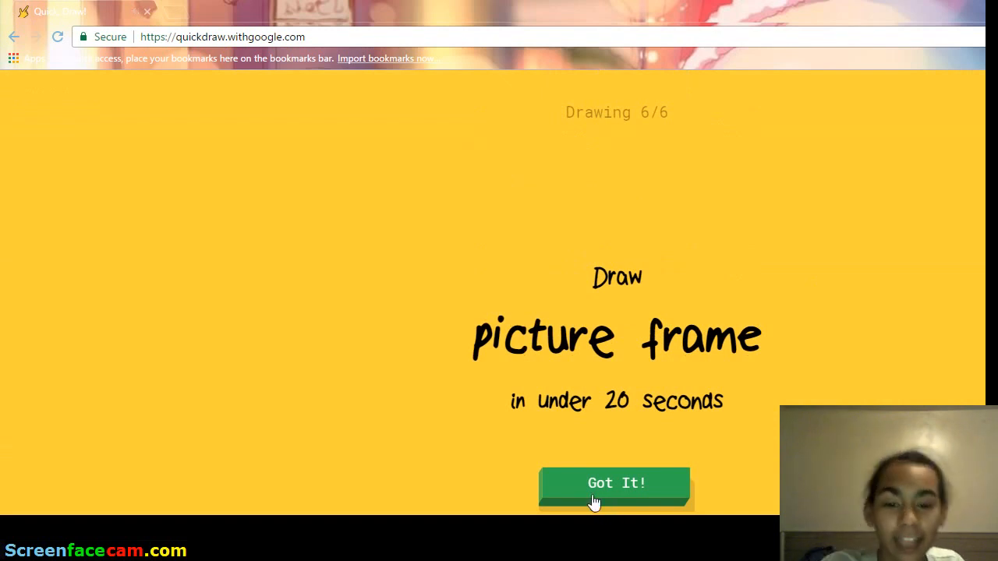
- Draw a double-bordered picture frame with a stick figure inside
left_click(617, 483)
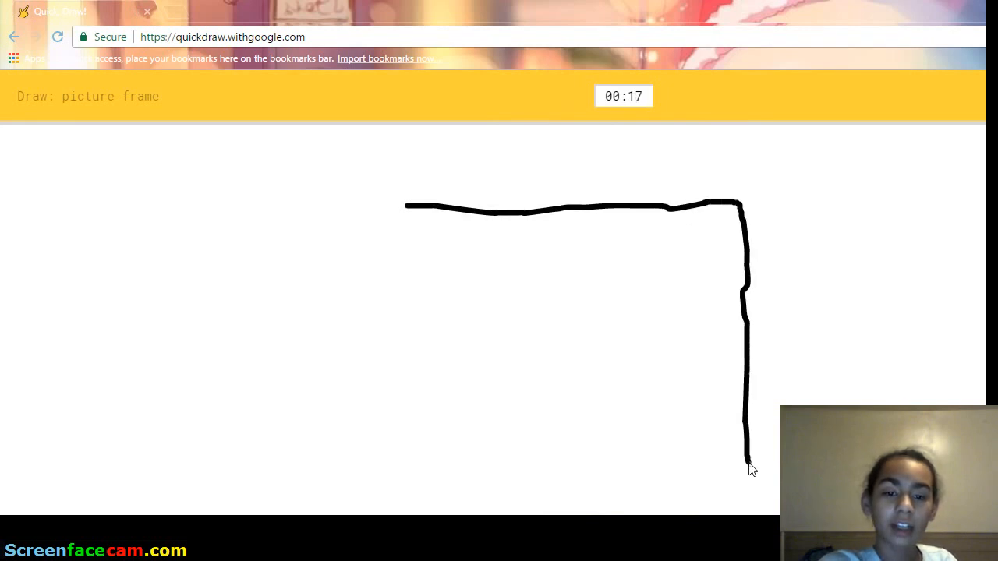
left_click_drag(748, 463, 401, 202)
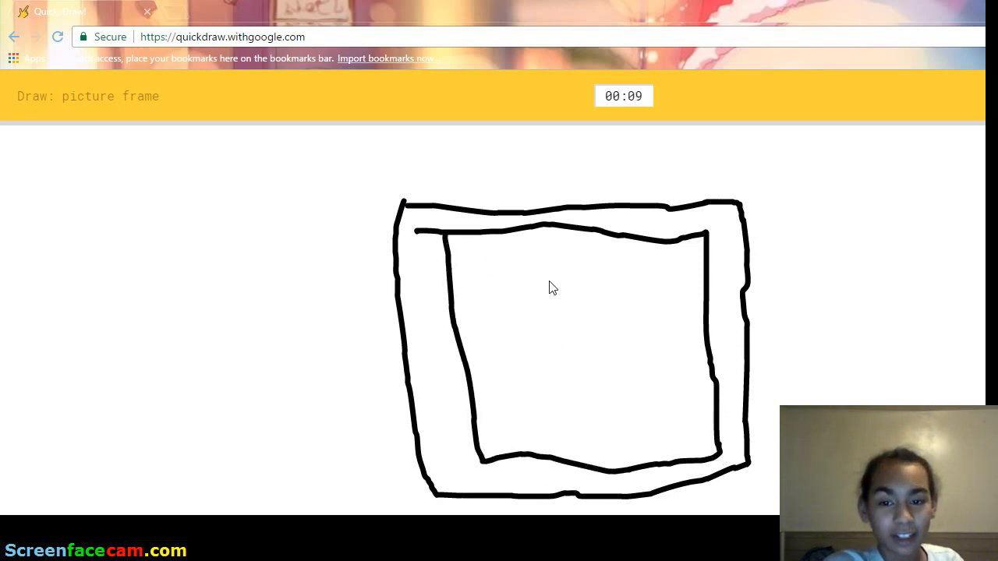
left_click_drag(538, 280, 534, 367)
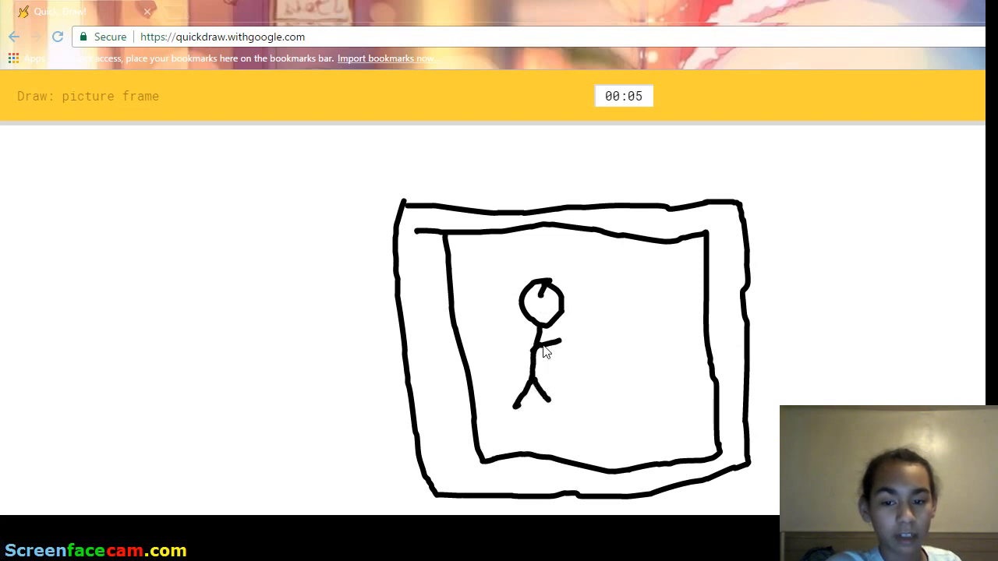
left_click_drag(702, 226, 721, 335)
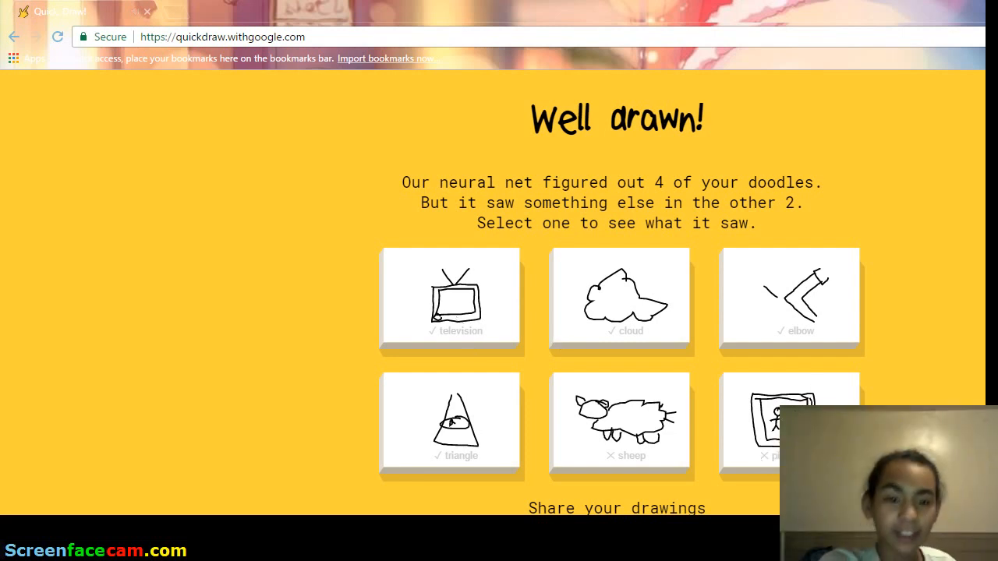
mouse_move(674, 395)
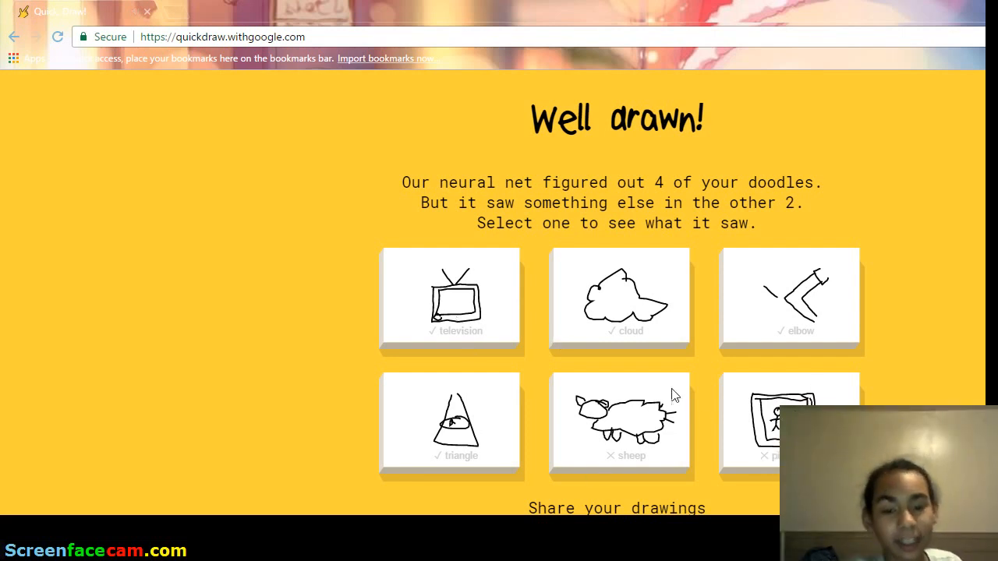
mouse_move(726, 364)
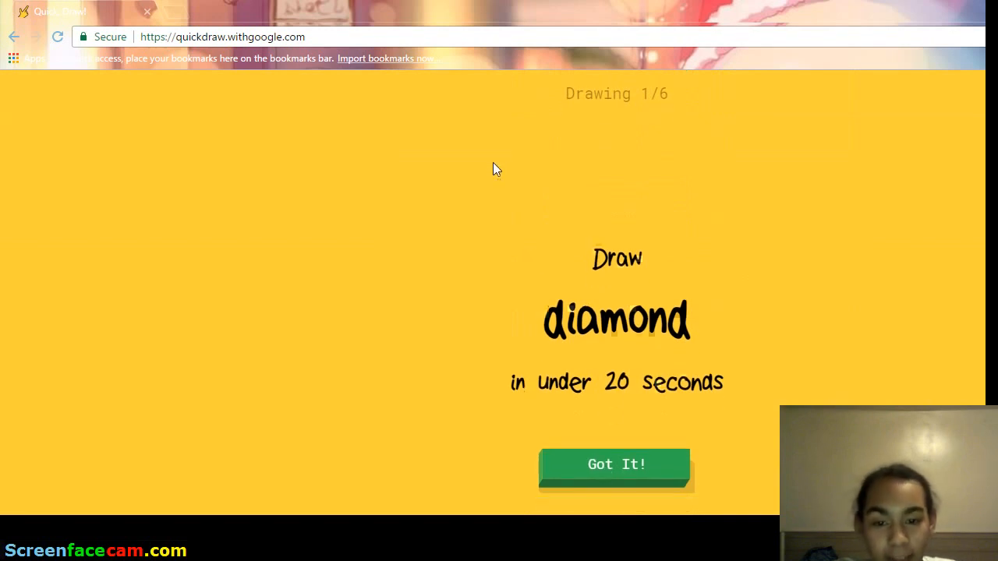
- Sketch the diamond outline with a quick stroke
left_click(614, 465)
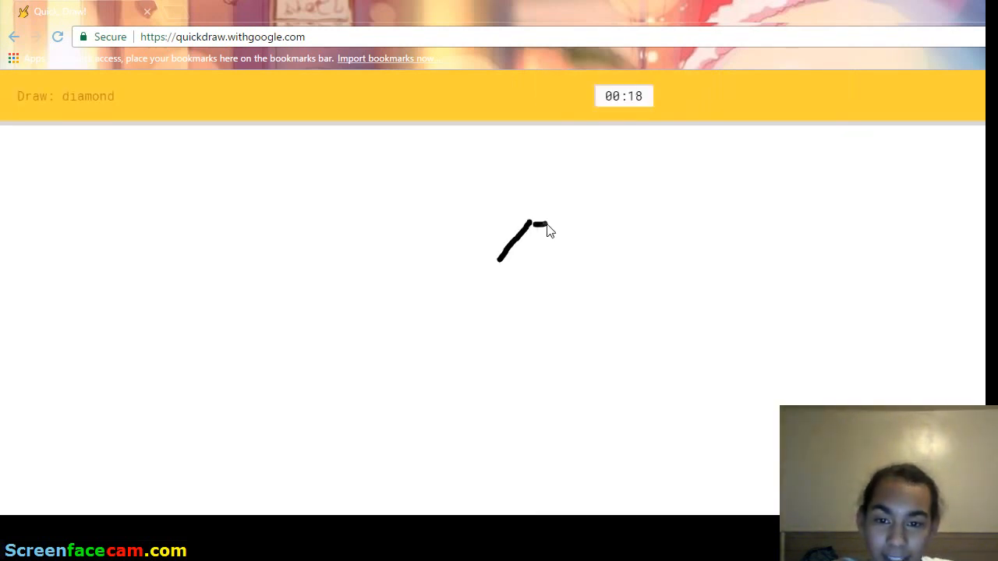
left_click_drag(538, 222, 639, 417)
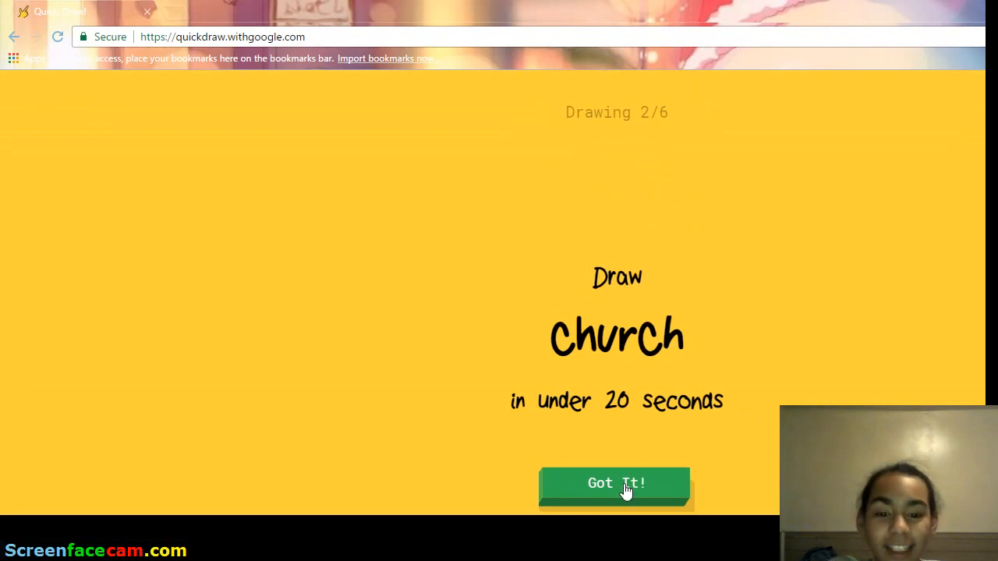
- Draw the church's walls, pointed roof, and door details
left_click(617, 482)
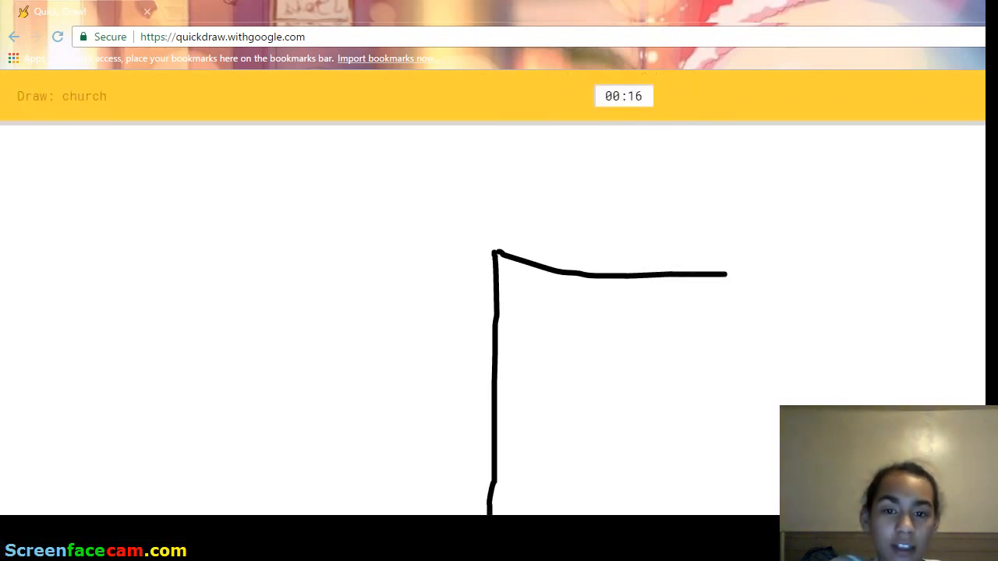
left_click_drag(725, 273, 702, 514)
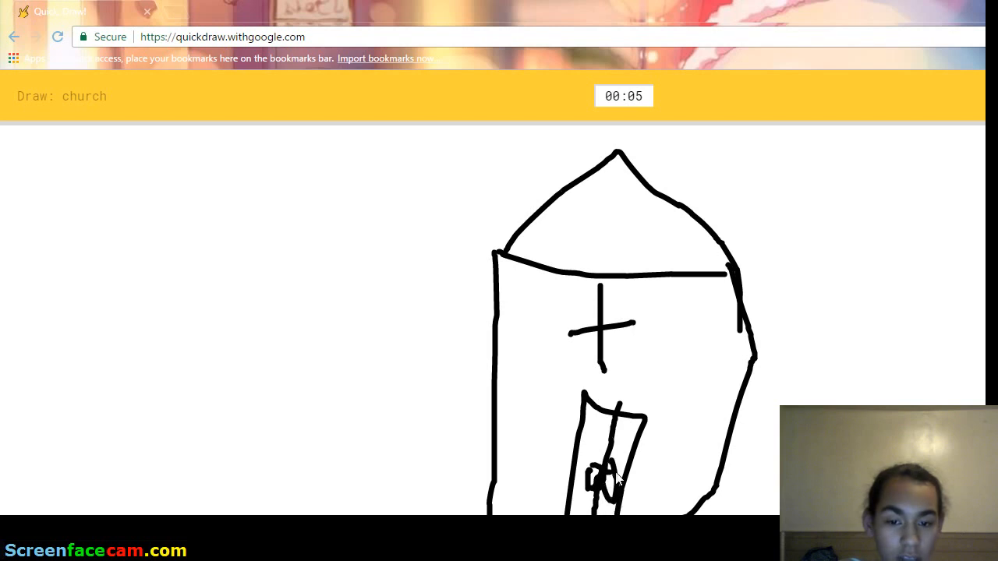
left_click_drag(846, 211, 811, 301)
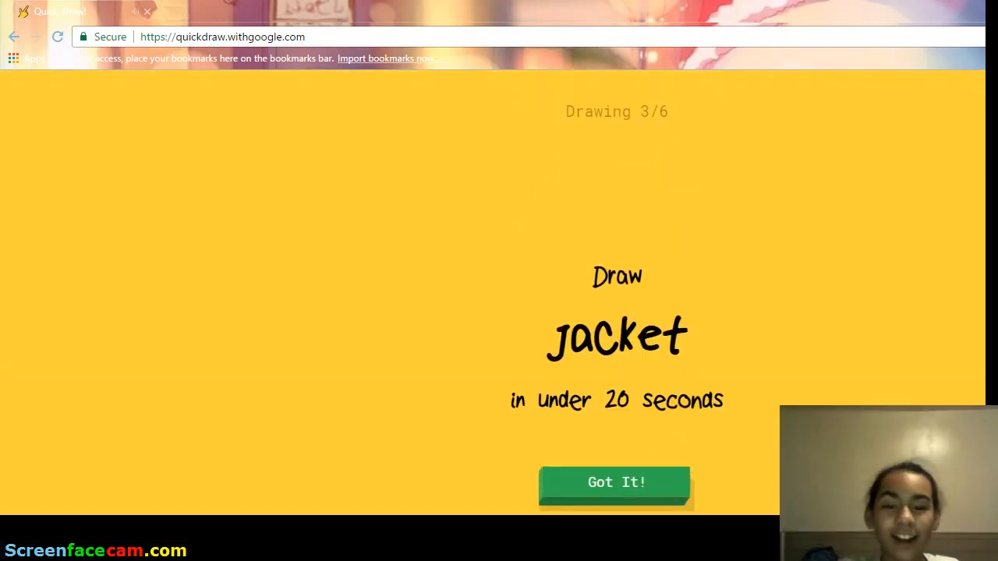
- Sketch the jacket's shoulders, sides, and sleeve edges, plus an extra body stroke
left_click(615, 482)
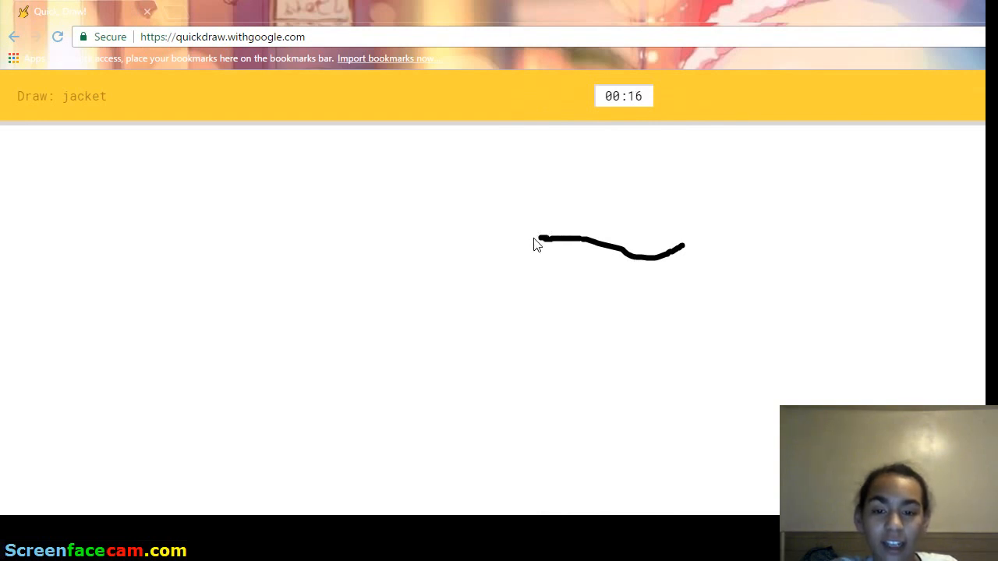
left_click_drag(546, 238, 334, 361)
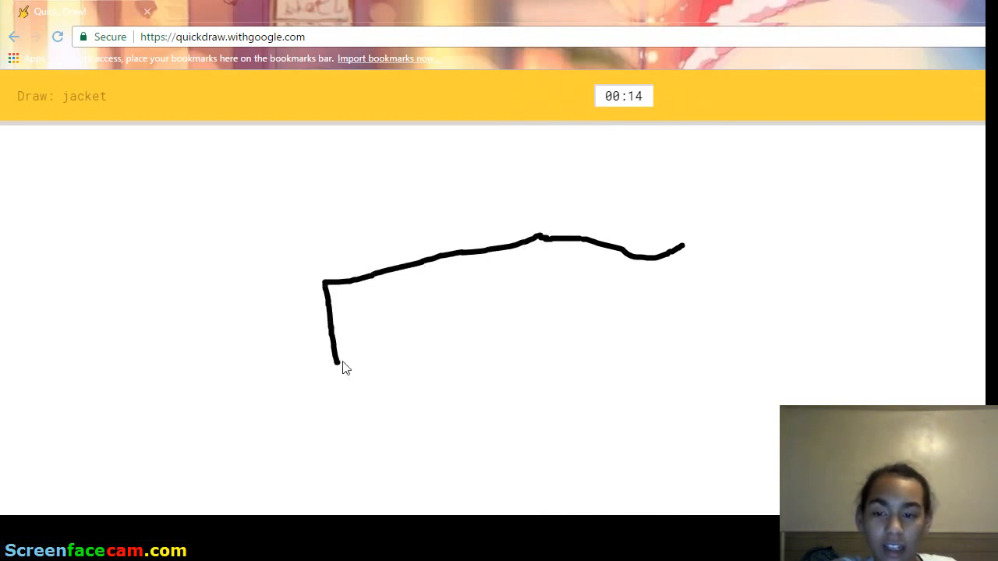
left_click_drag(334, 358, 498, 327)
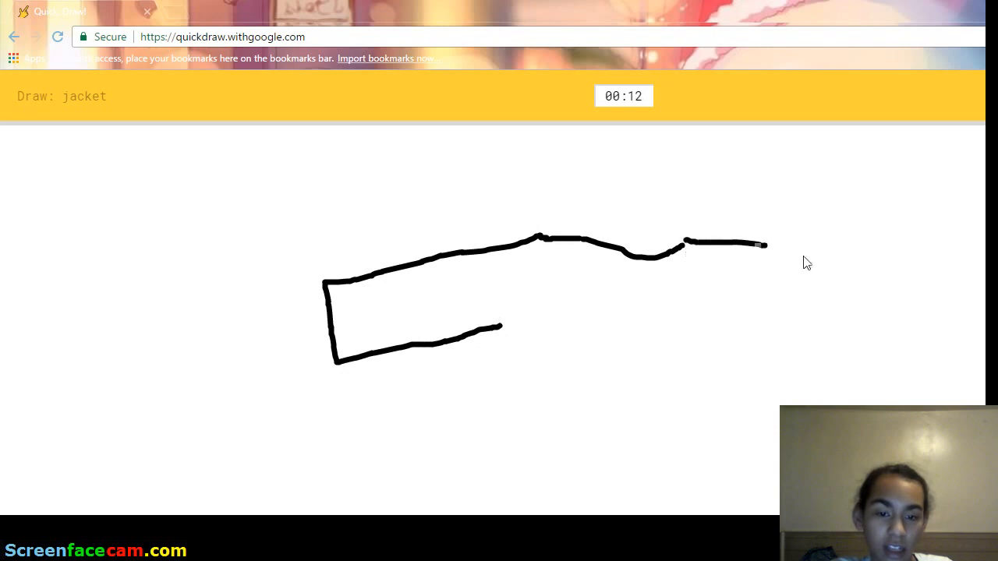
left_click_drag(764, 244, 684, 452)
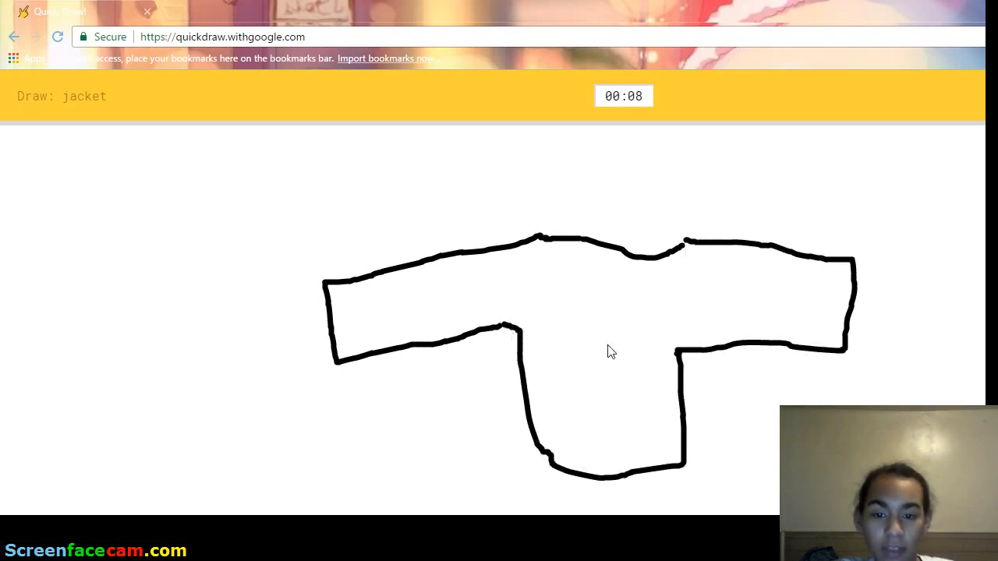
left_click_drag(608, 250, 597, 382)
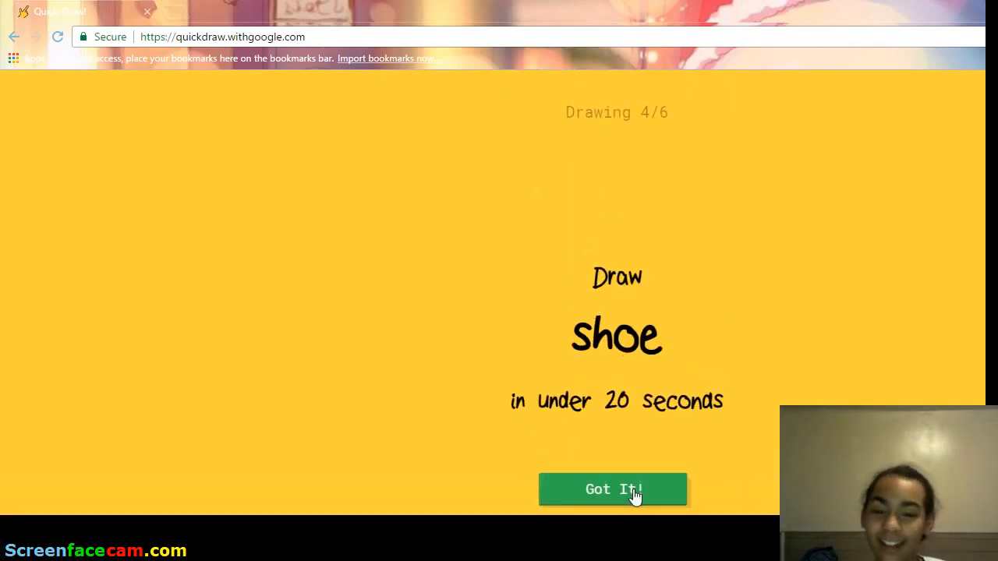
- Doodle the shoe as one stepped stroke for sole and top edge
left_click(613, 490)
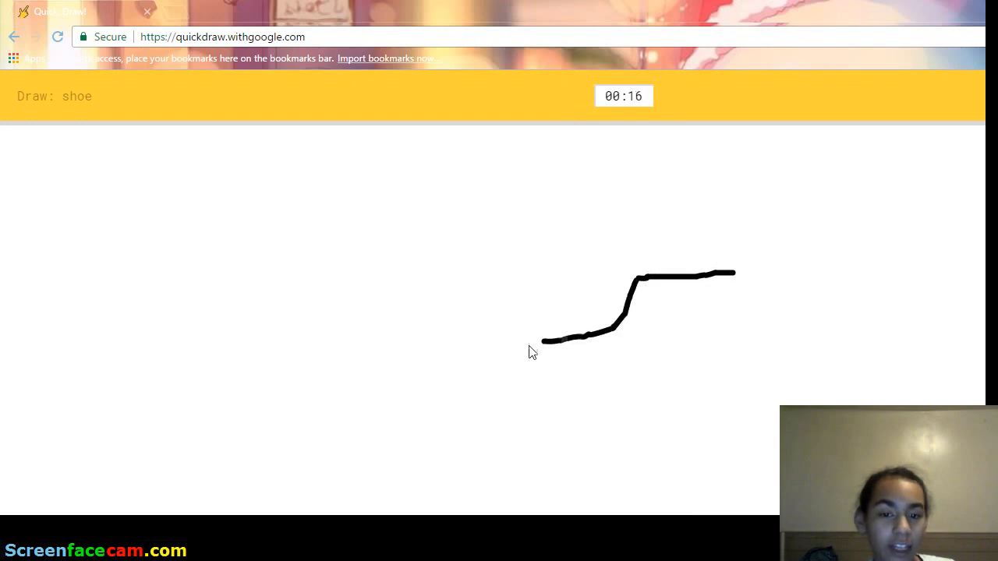
left_click_drag(537, 339, 752, 415)
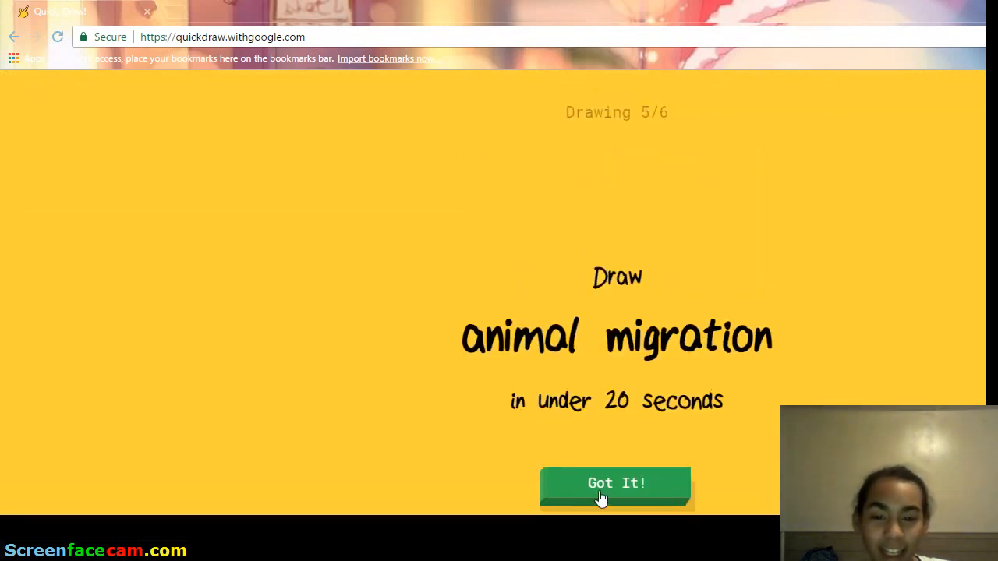
- Draw the migration scene: a bird, a leftward arrow and a zigzag
left_click(611, 483)
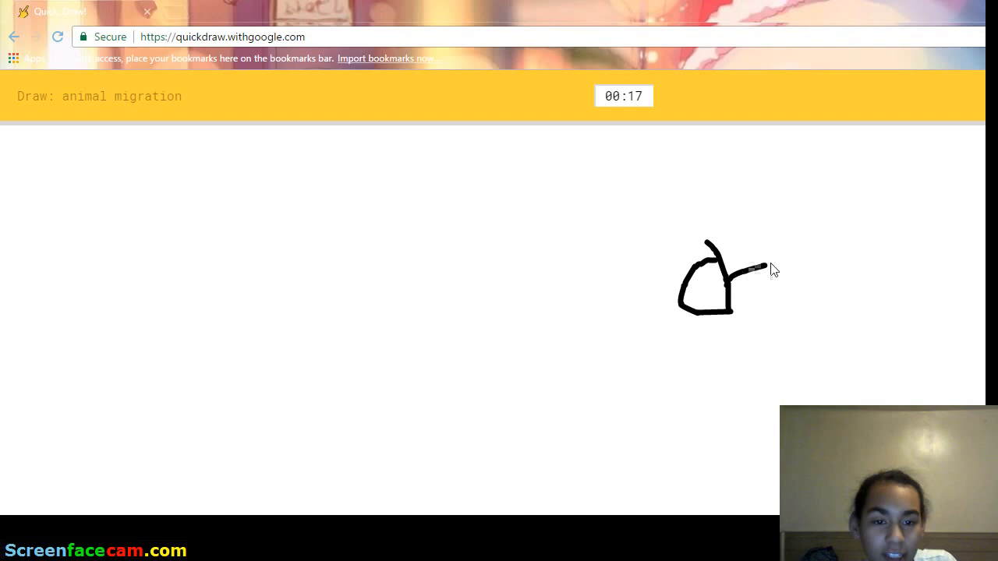
left_click_drag(749, 269, 854, 218)
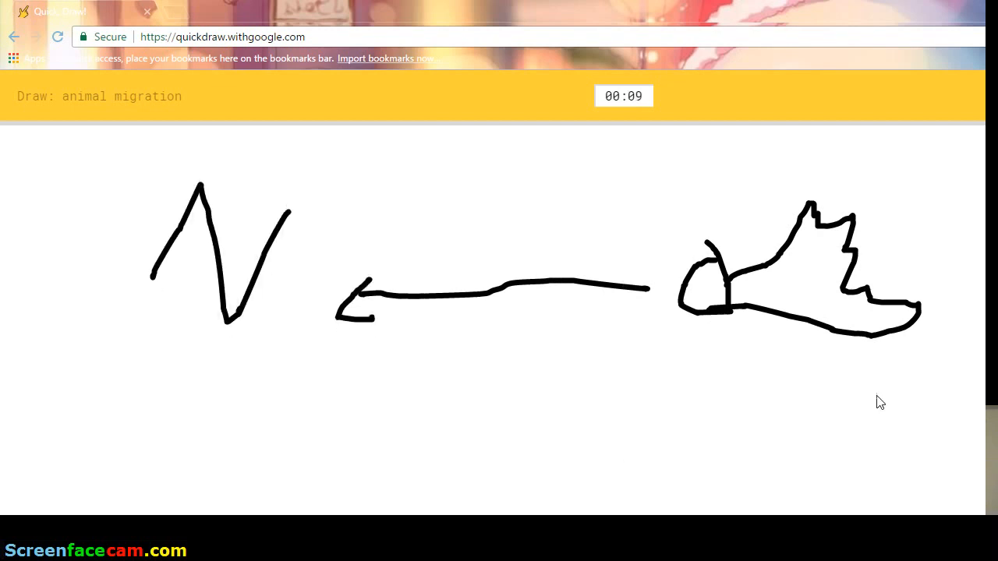
left_click_drag(729, 370, 705, 433)
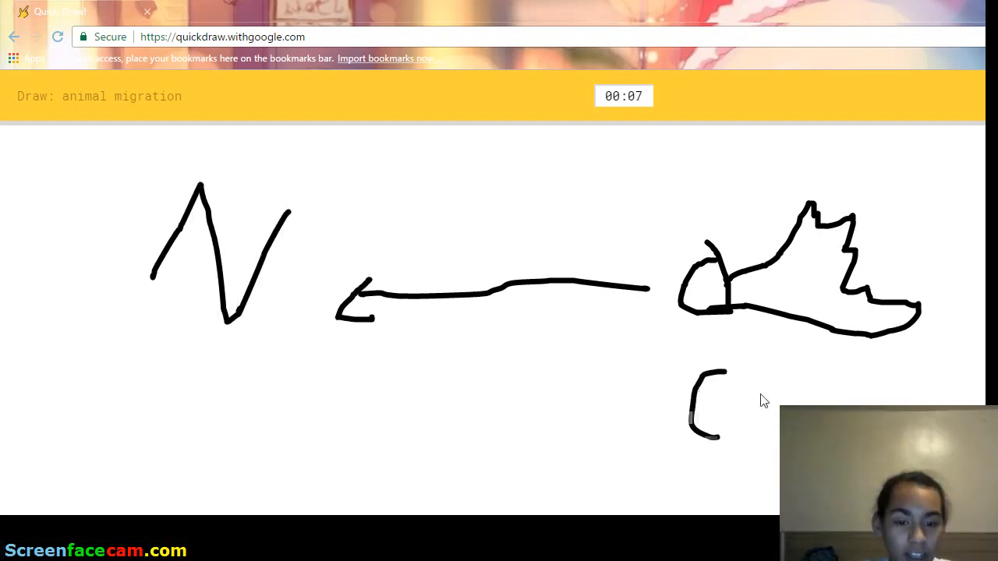
left_click_drag(717, 374, 845, 359)
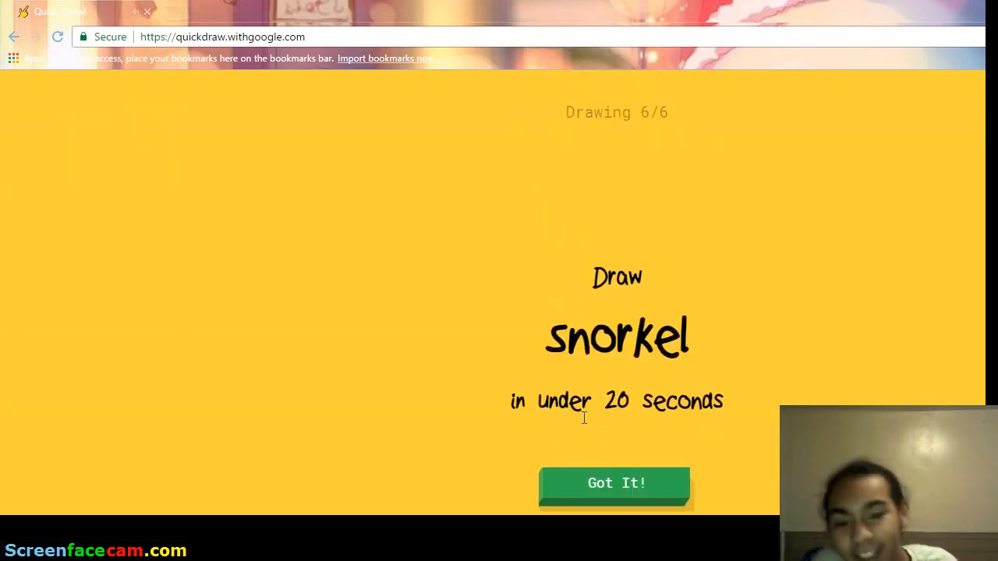
- Draw a snorkel mask with its mouthpiece and breathing tube
left_click(616, 483)
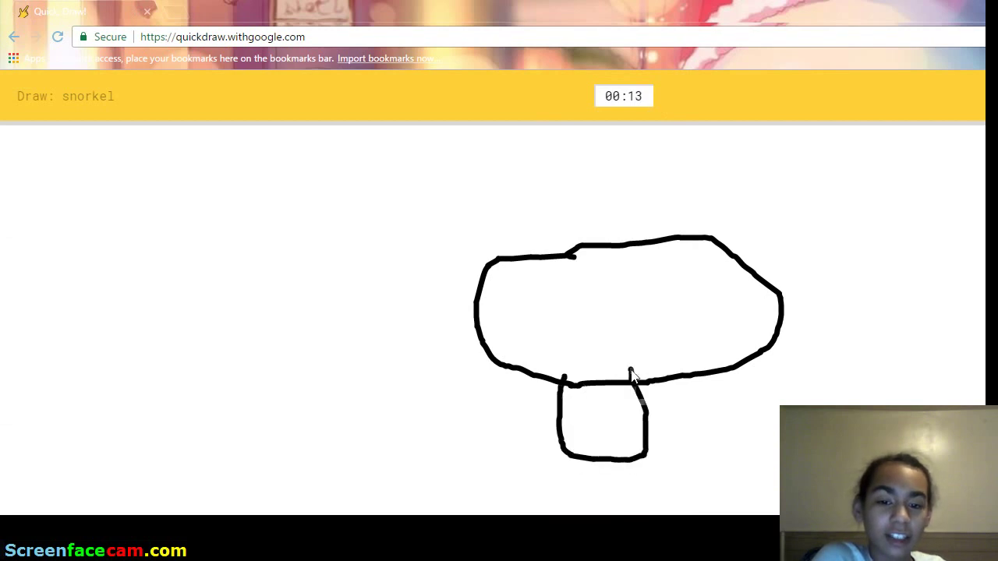
left_click_drag(627, 394, 788, 152)
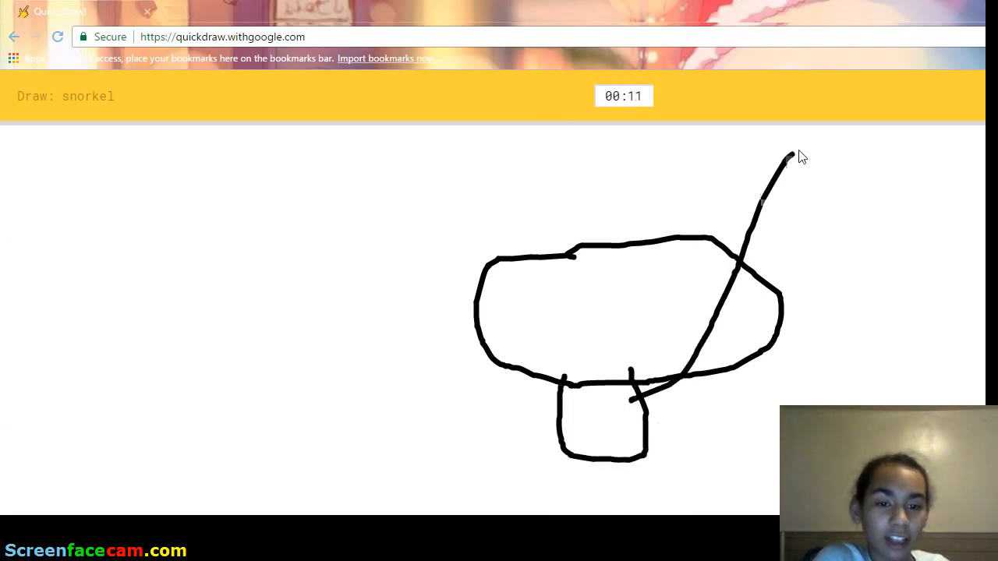
left_click_drag(796, 148, 717, 397)
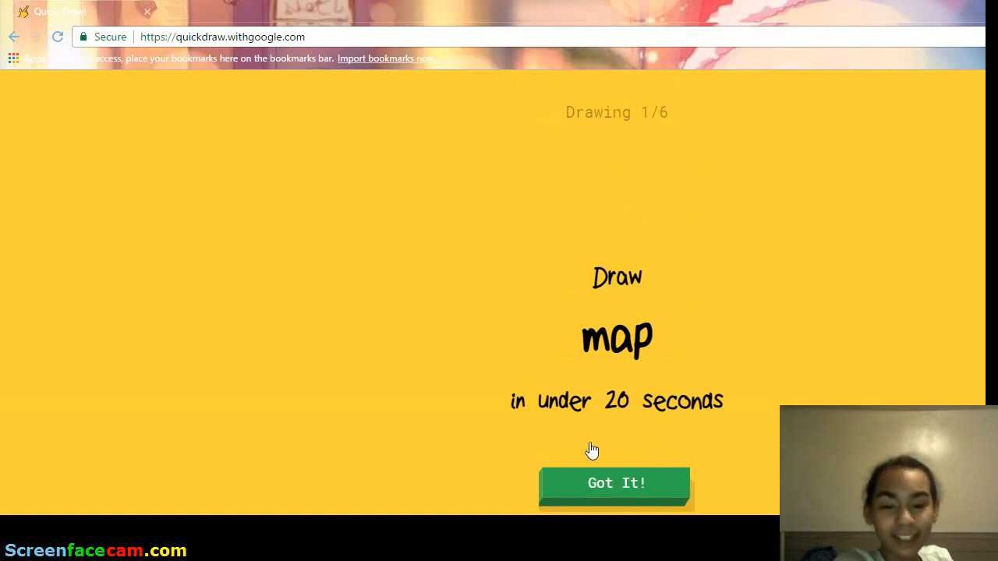
- Draw a rough square map outline, then accept the next prompt card
left_click(616, 483)
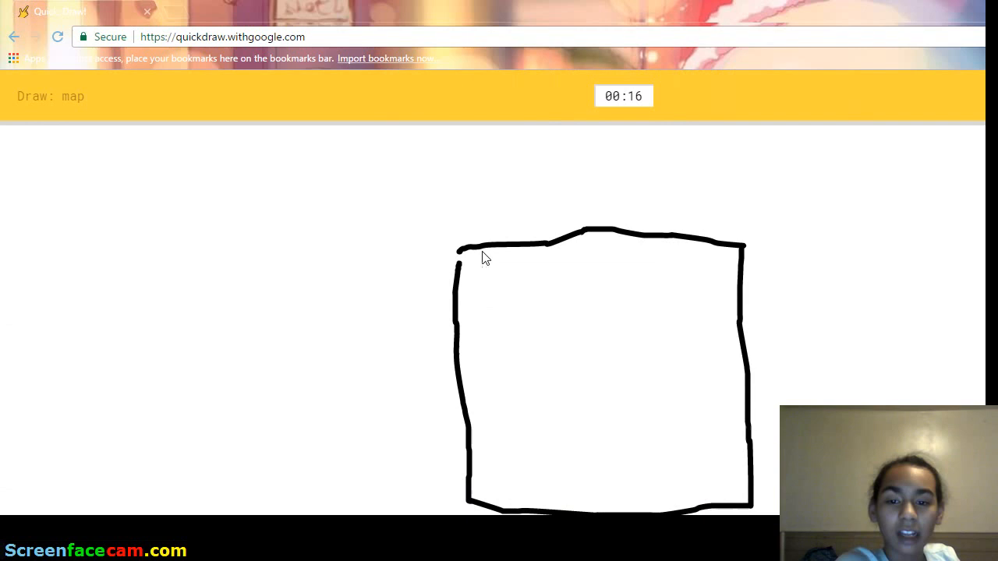
left_click_drag(467, 250, 506, 276)
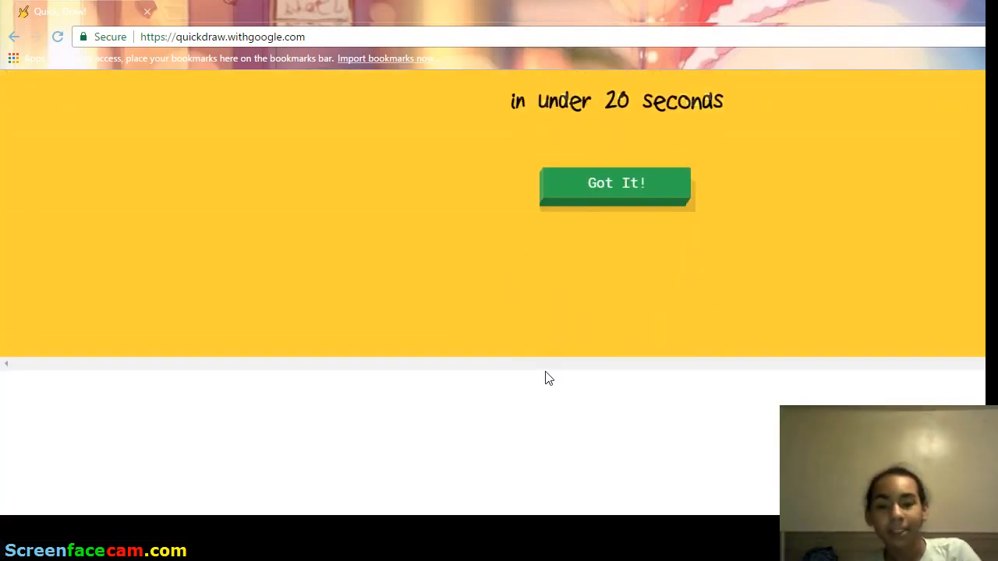
left_click(616, 183)
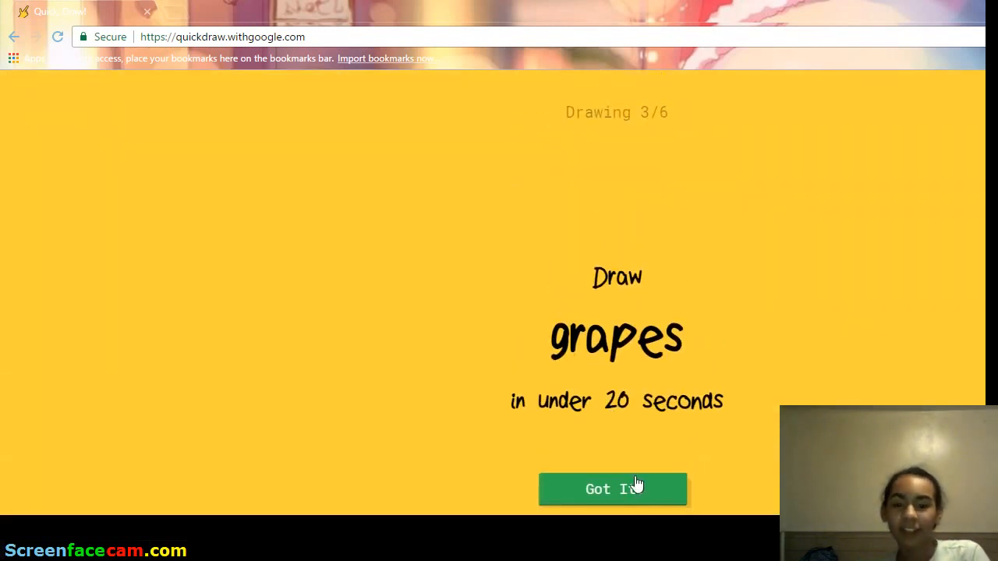
- Draw a single small rounded grape shape
left_click(612, 488)
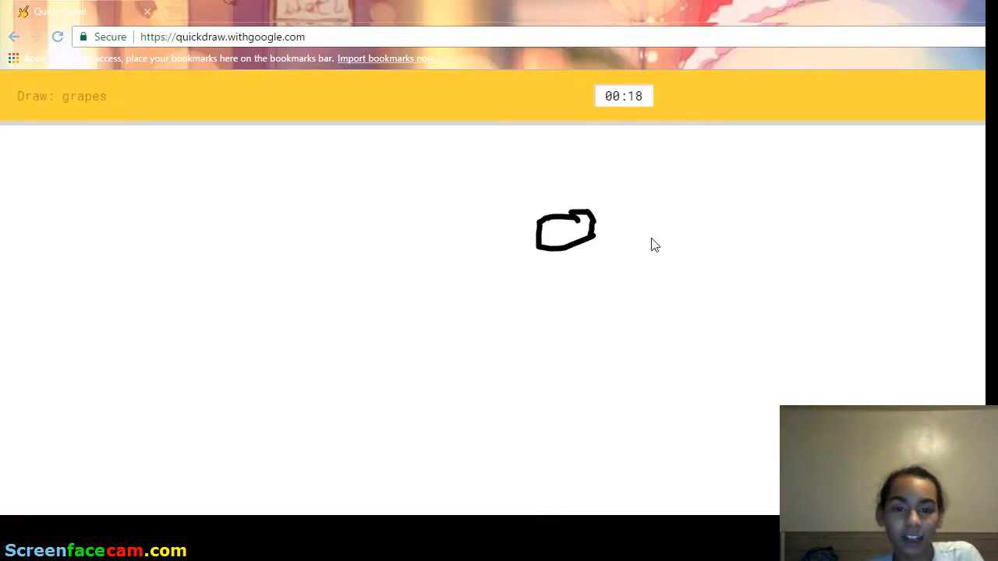
left_click_drag(612, 219, 631, 249)
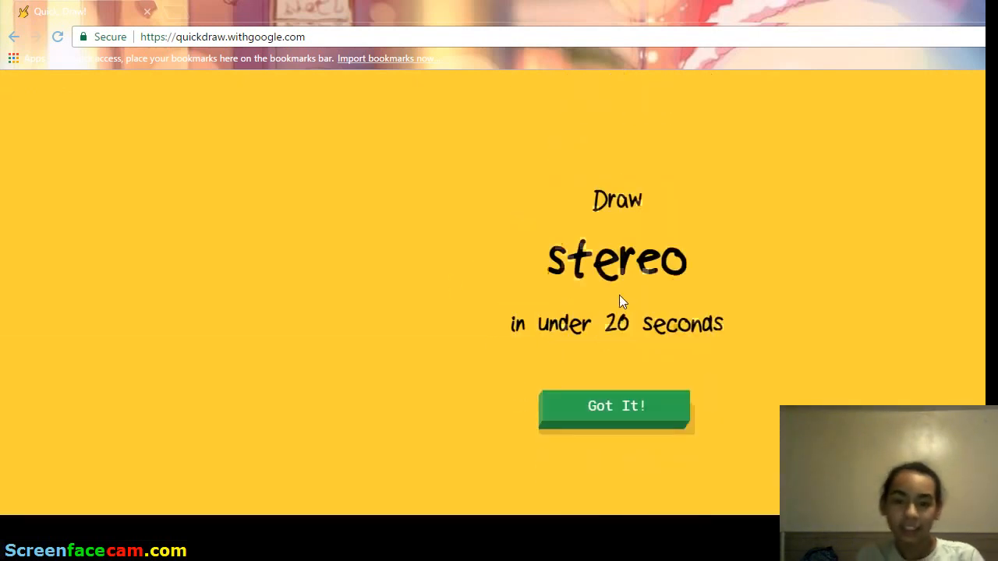
- Sketch the stereo box with two speakers, a top panel, a raised section and an antenna
left_click(615, 407)
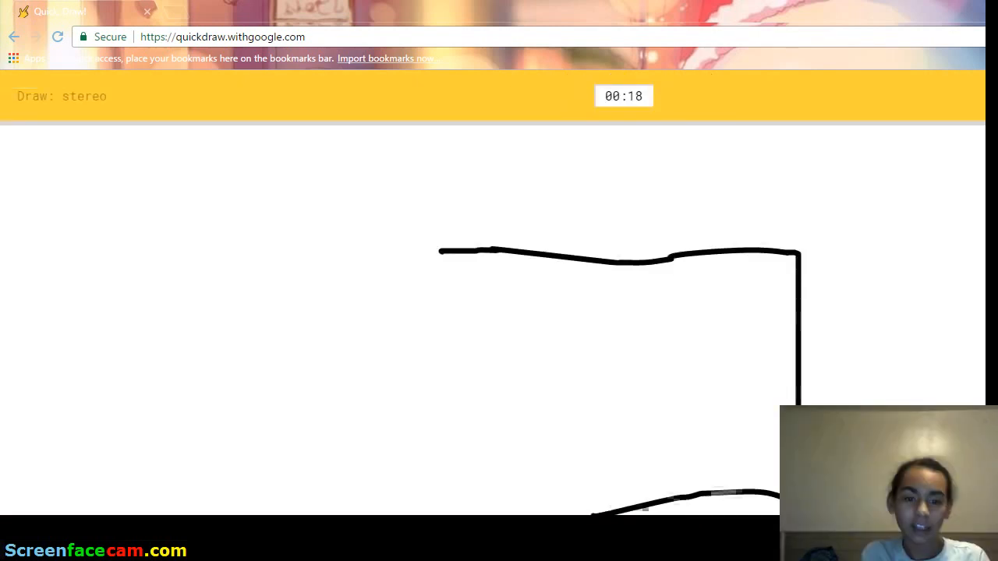
left_click_drag(456, 261, 450, 507)
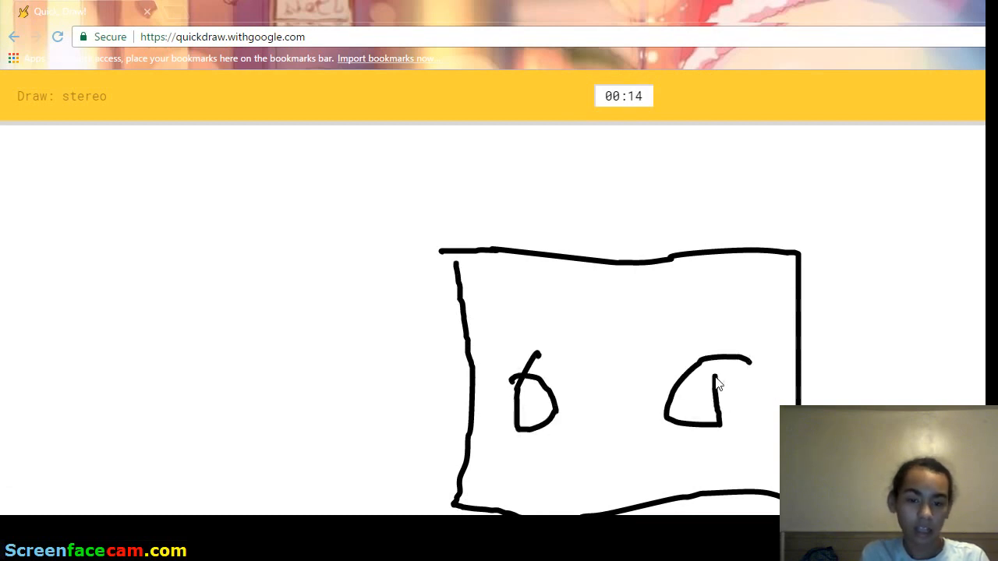
left_click_drag(550, 257, 671, 308)
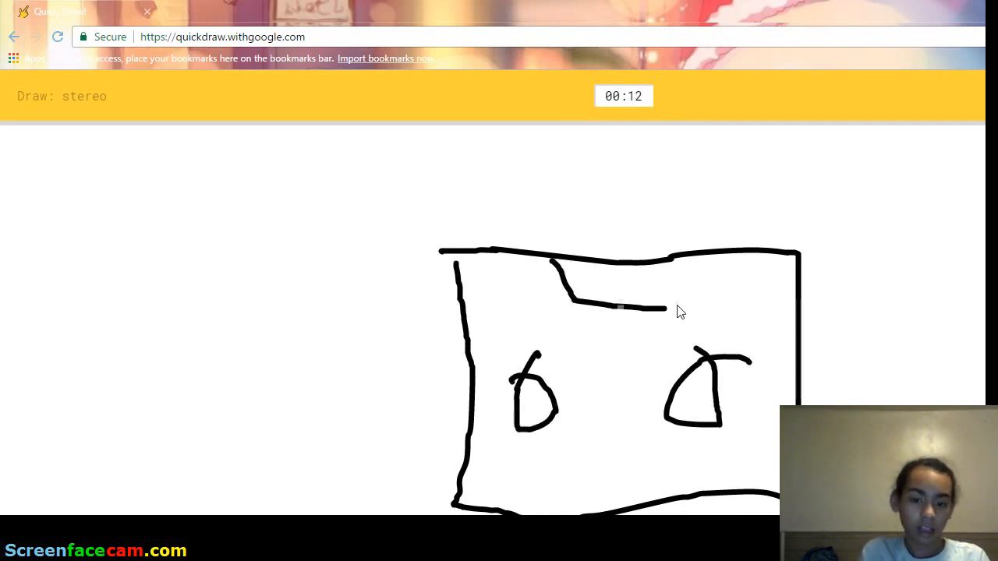
left_click_drag(667, 304, 604, 327)
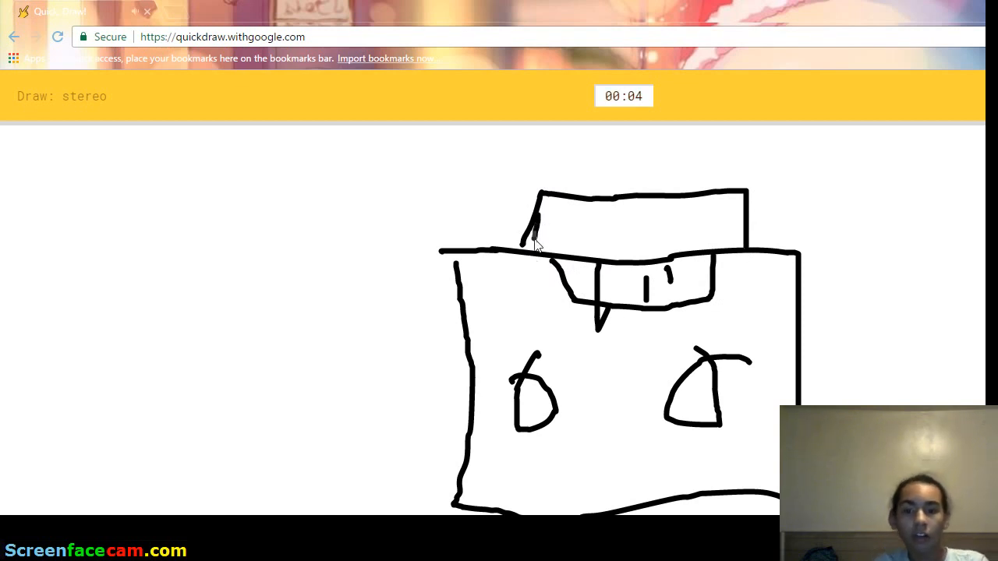
left_click_drag(924, 244, 817, 394)
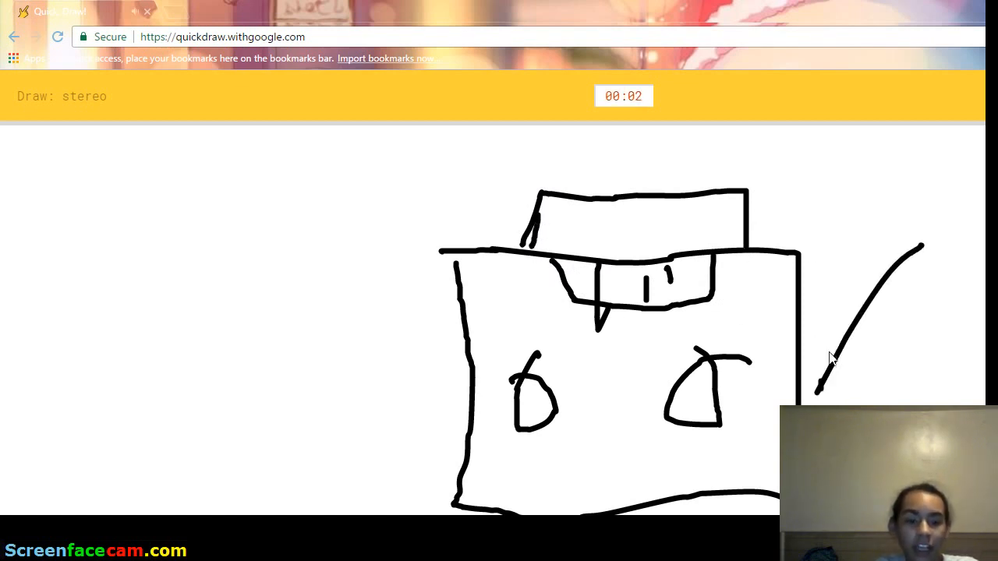
left_click_drag(842, 343, 819, 398)
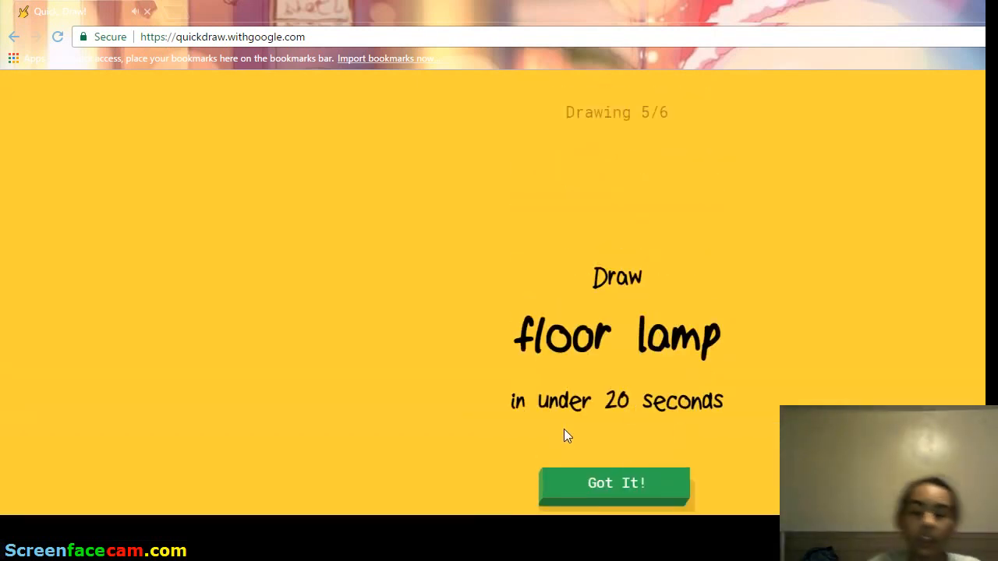
- Sketch the floor lamp's shade as a closed trapezoid
left_click(617, 483)
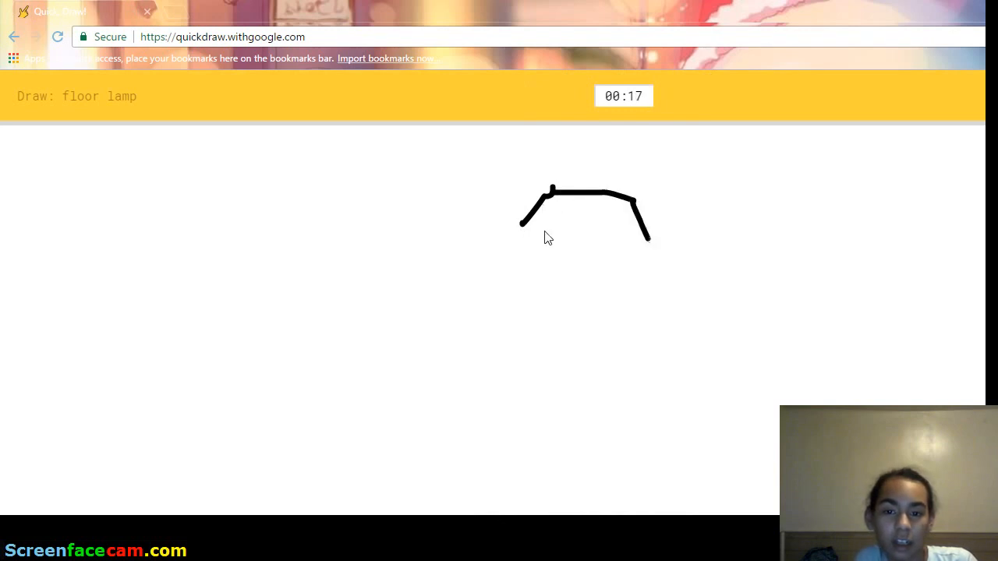
left_click_drag(519, 228, 651, 233)
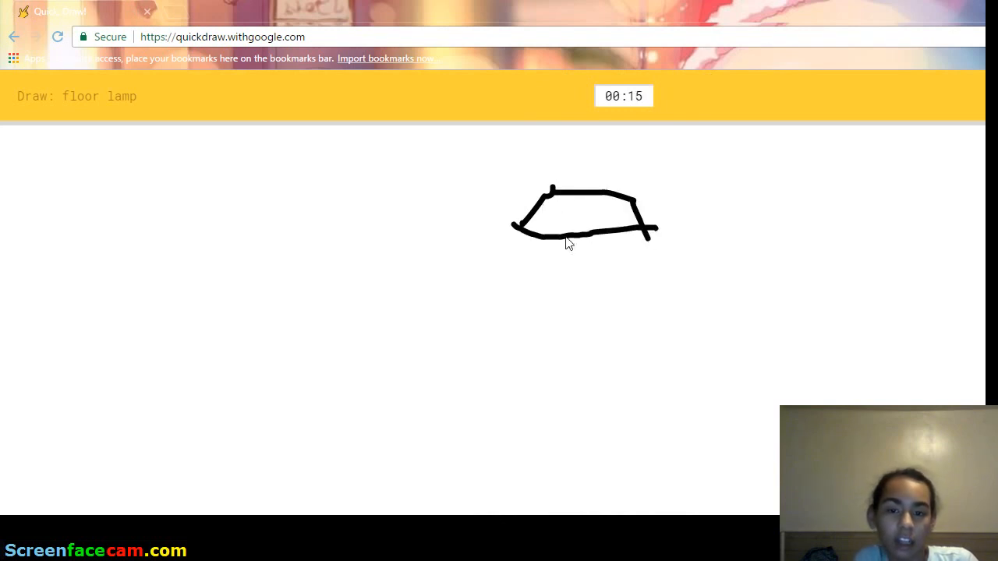
left_click_drag(573, 234, 575, 511)
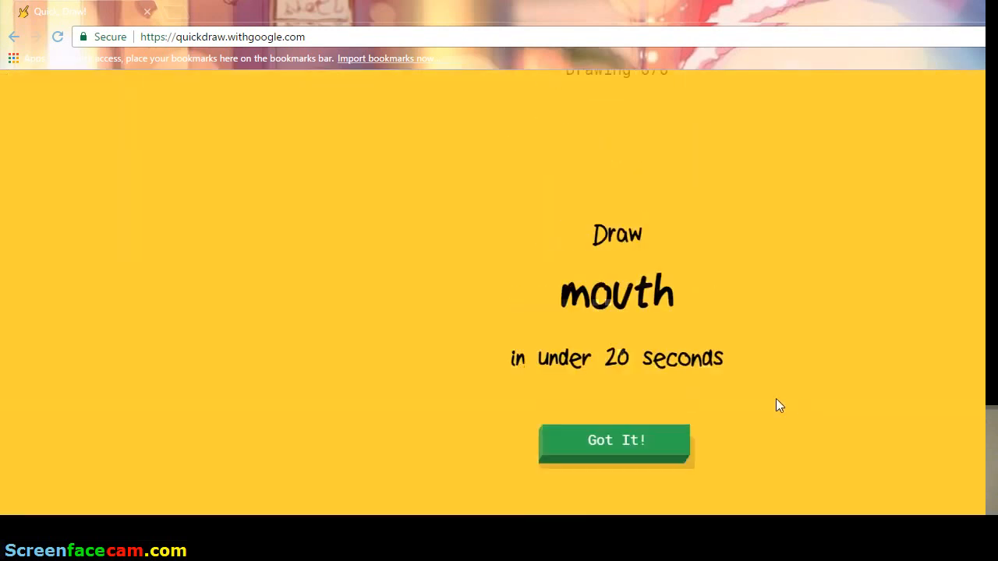
- Draw the mouth outline, upper and lower teeth rows, and a curved tongue
left_click(616, 440)
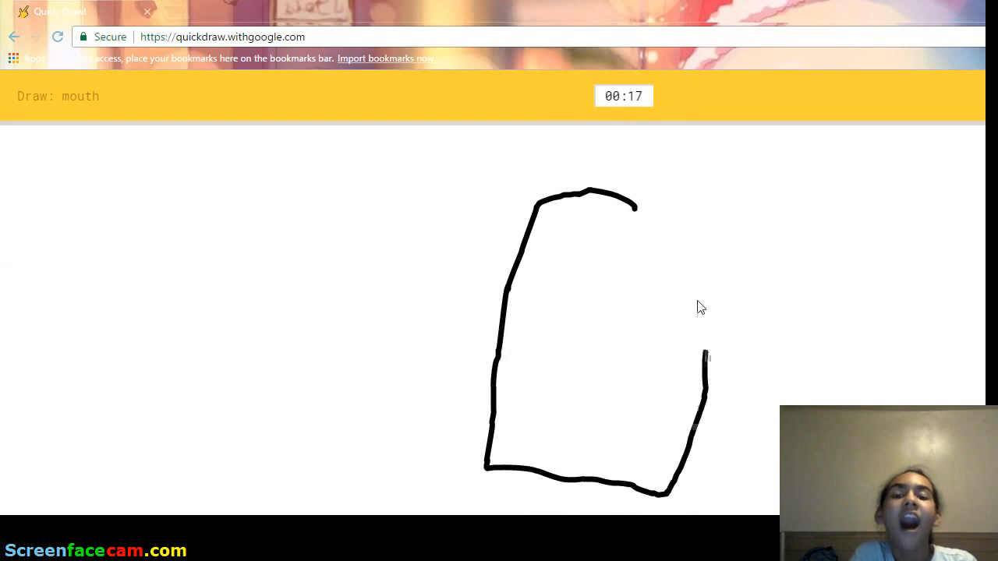
left_click_drag(569, 227, 678, 226)
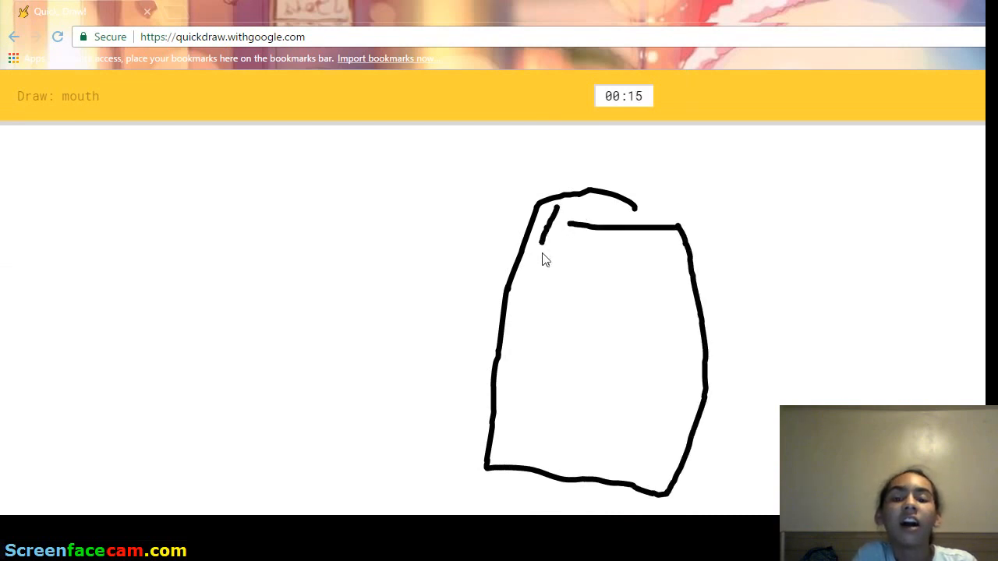
left_click_drag(545, 226, 670, 253)
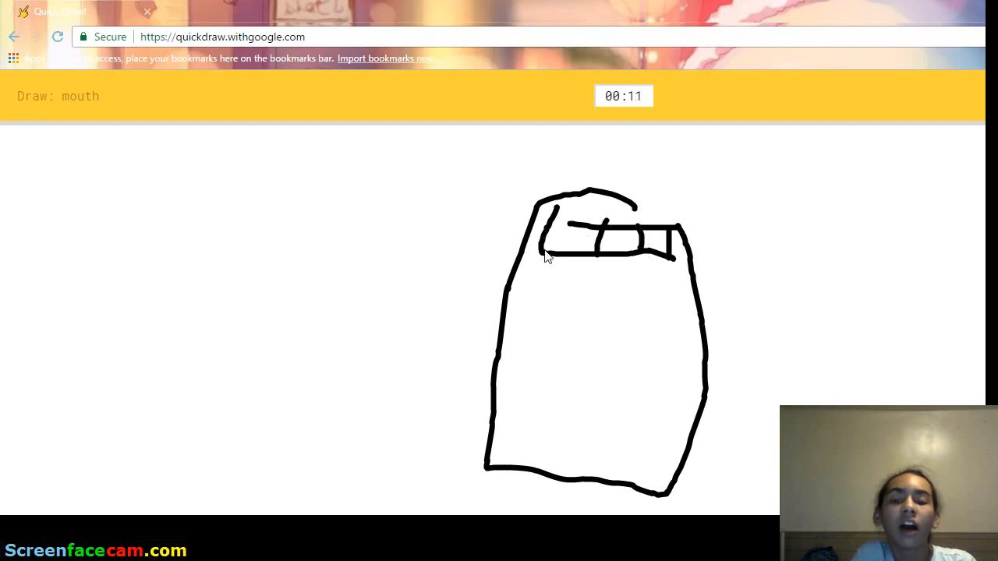
left_click_drag(531, 432, 624, 435)
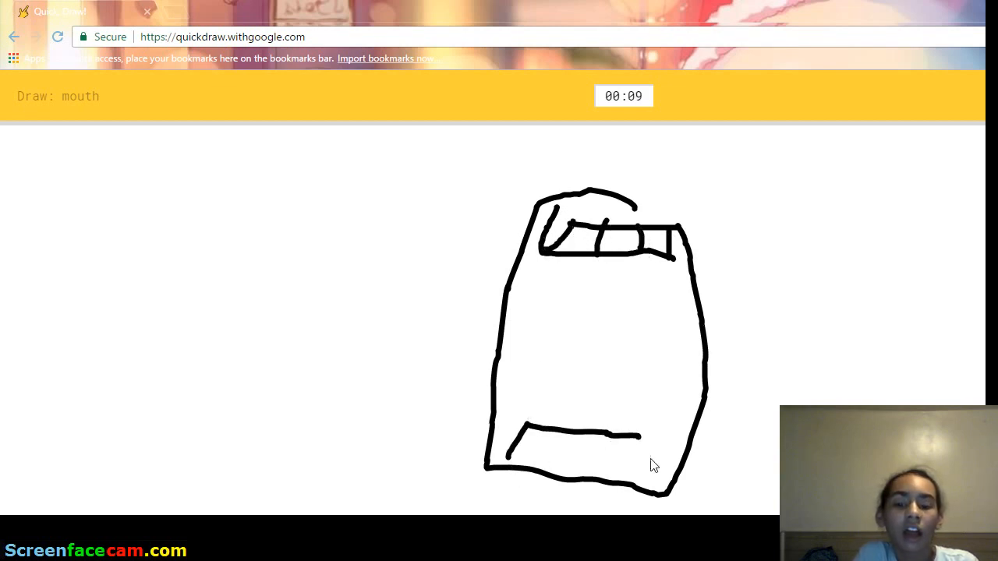
left_click_drag(522, 433, 647, 468)
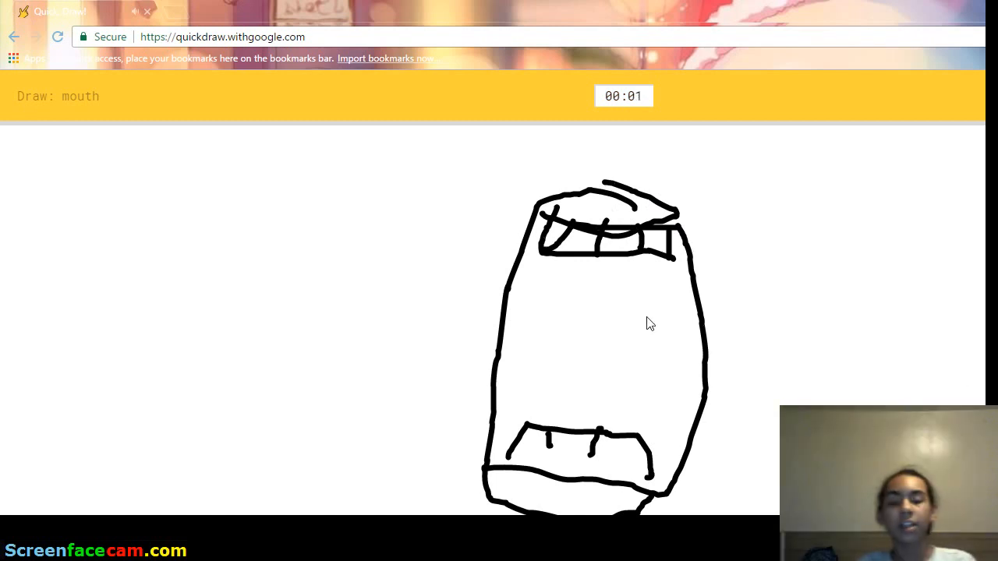
left_click_drag(507, 370, 725, 406)
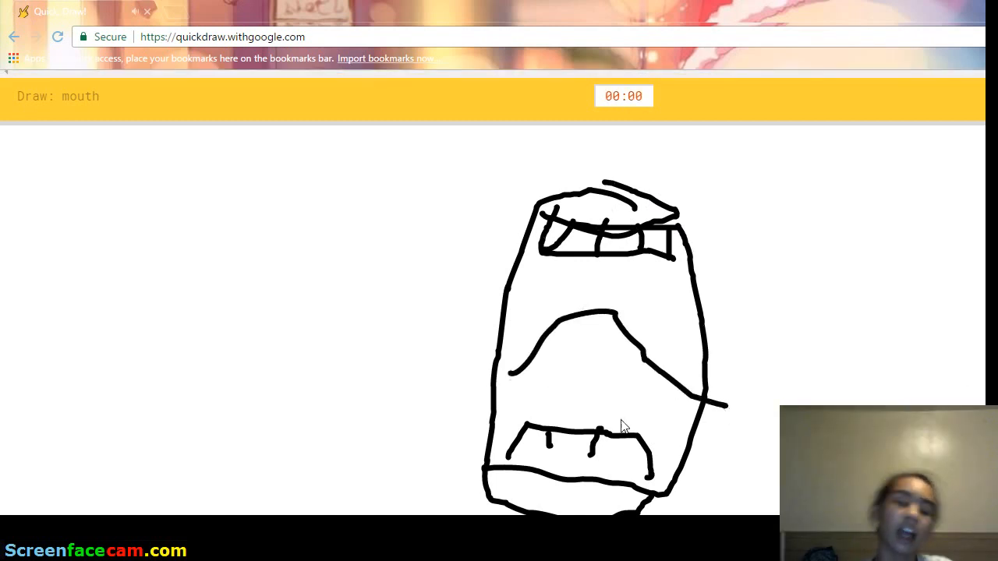